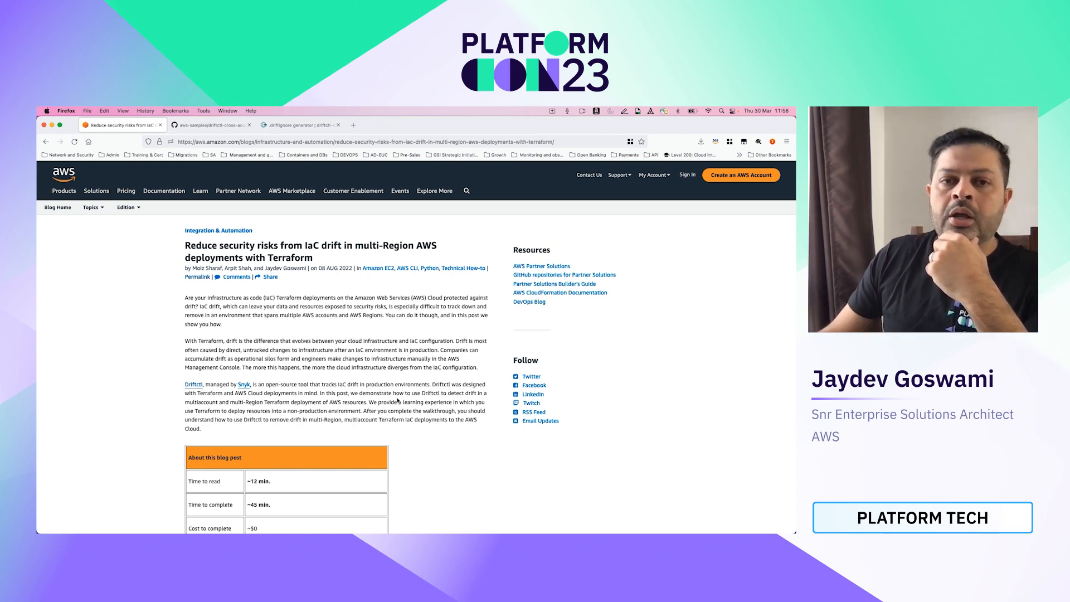
Scroll past the post's introduction and prerequisites to the six-step walkthrough list.
{"action": "scroll", "scroll_direction": "down", "scroll_amount": 3}
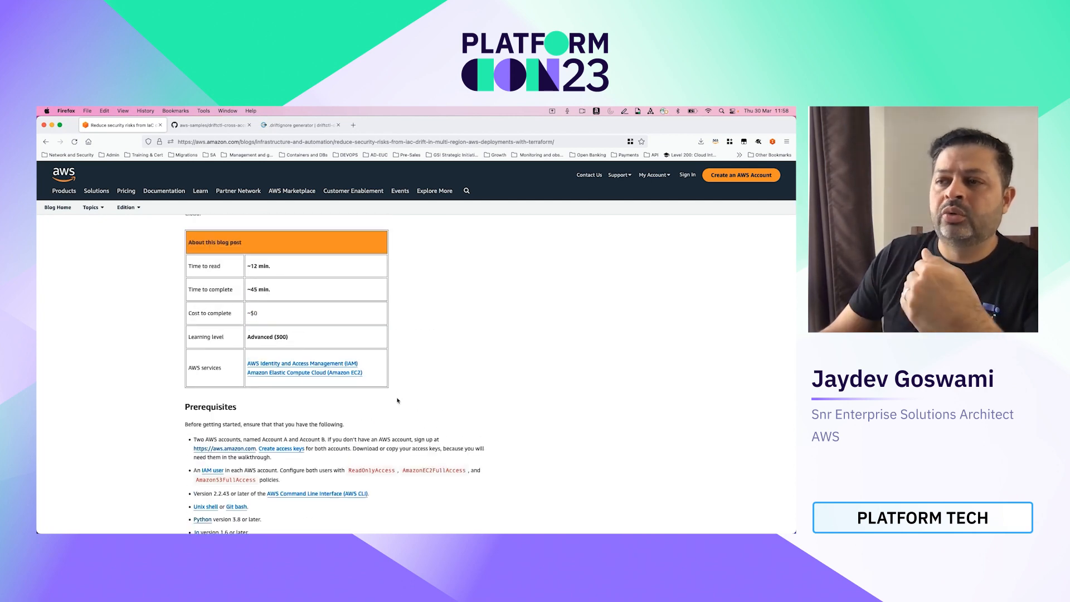
{"action": "scroll", "scroll_direction": "down", "scroll_amount": 3}
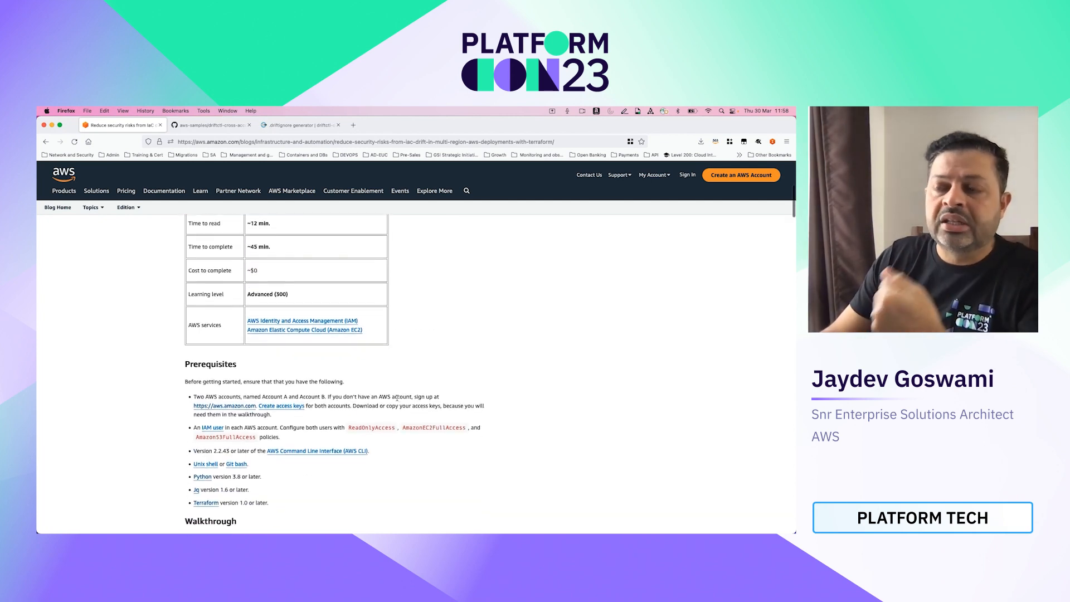
{"action": "scroll", "scroll_direction": "down", "scroll_amount": 3}
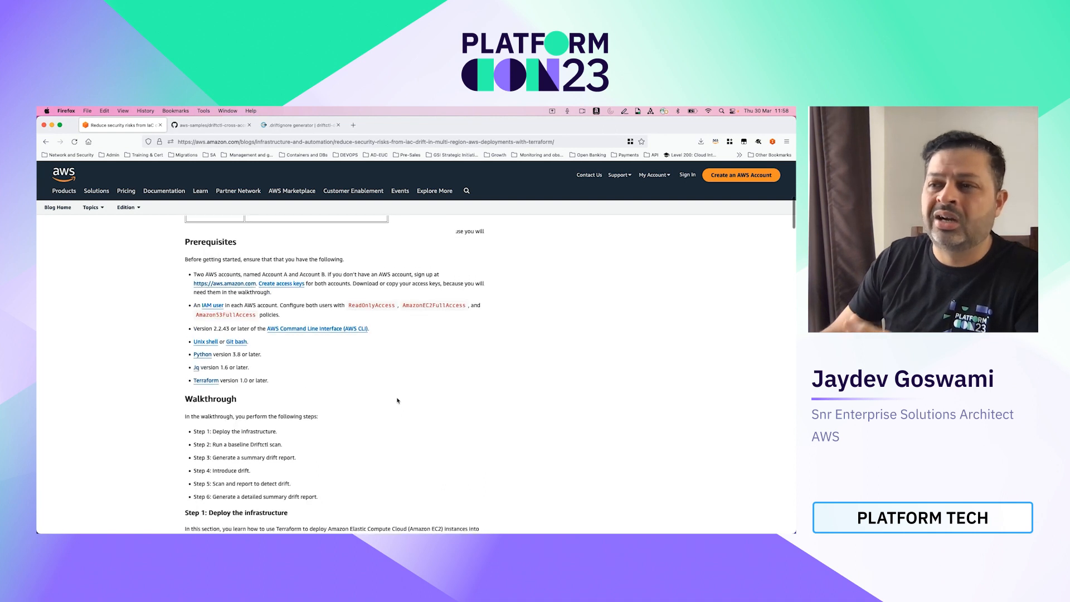
{"action": "scroll", "scroll_direction": "down", "scroll_amount": 3}
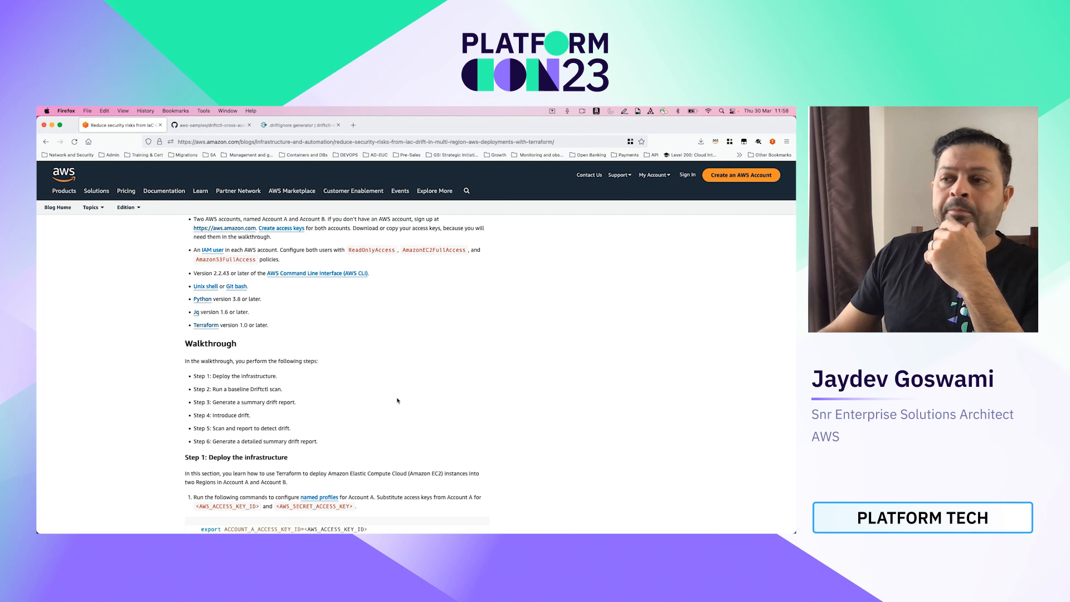
{"action": "scroll", "scroll_direction": "down", "scroll_amount": 3}
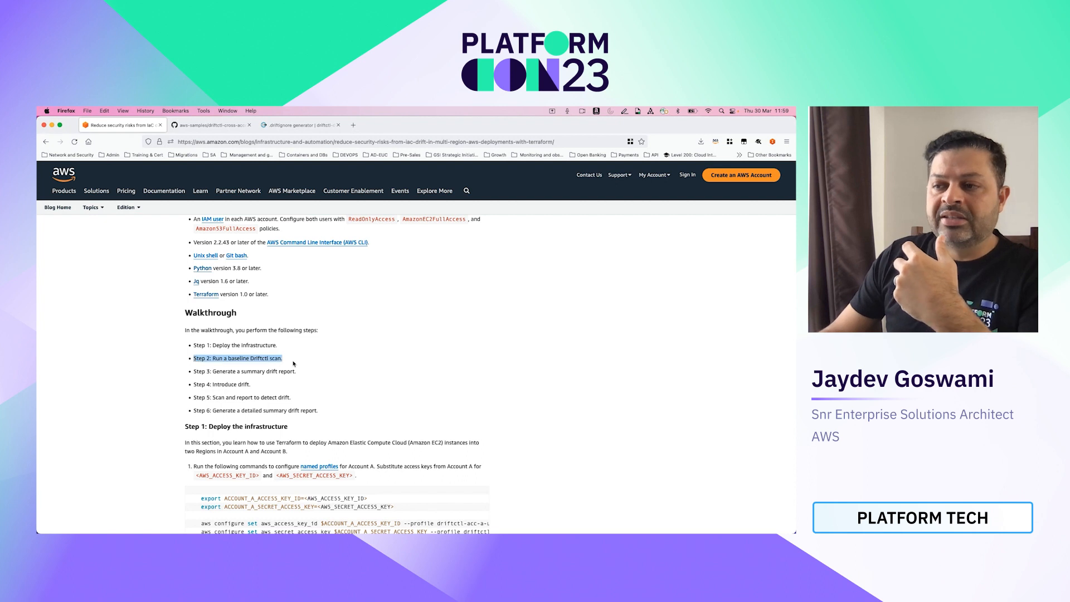
{"action": "mouse_move", "coordinate": [299, 362]}
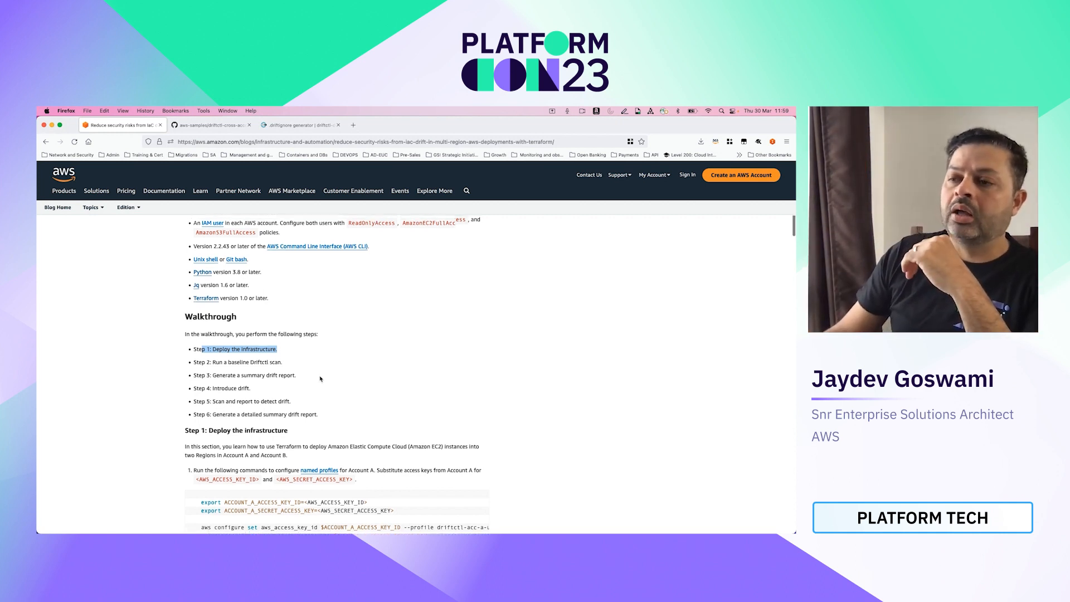
Scroll through the walkthrough steps to the Step 1 clone and Terraform apply commands.
{"action": "scroll", "scroll_direction": "down", "scroll_amount": 3}
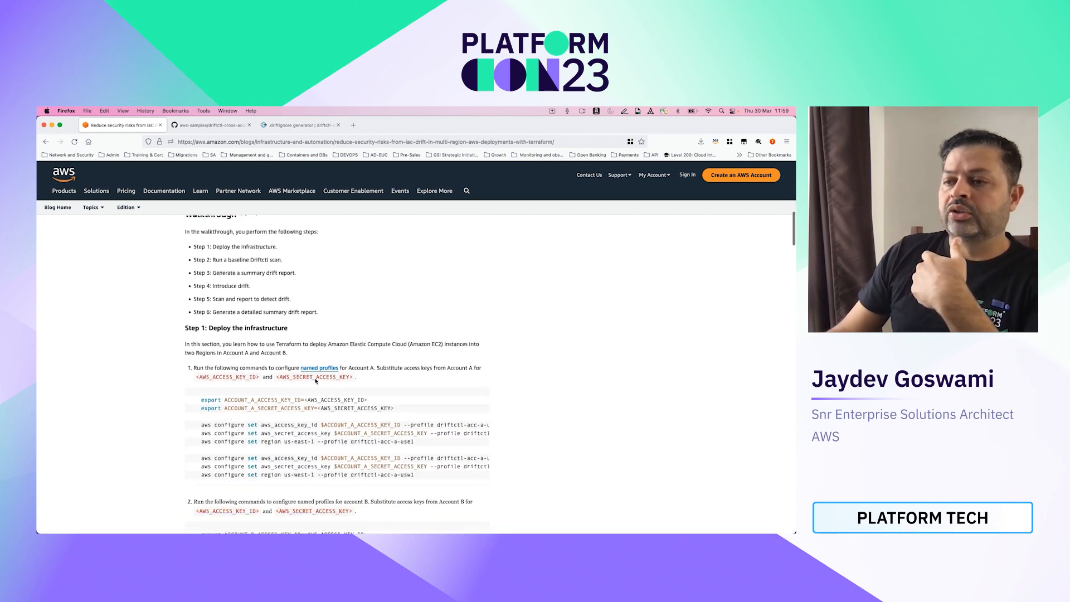
{"action": "scroll", "scroll_direction": "down", "scroll_amount": 3}
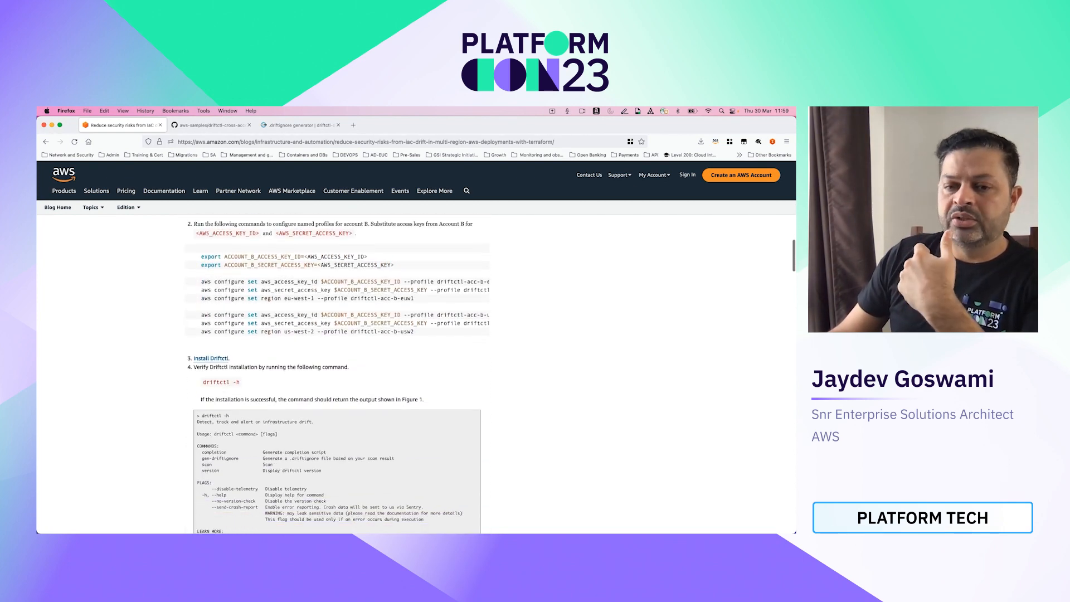
{"action": "scroll", "scroll_direction": "up", "scroll_amount": 3}
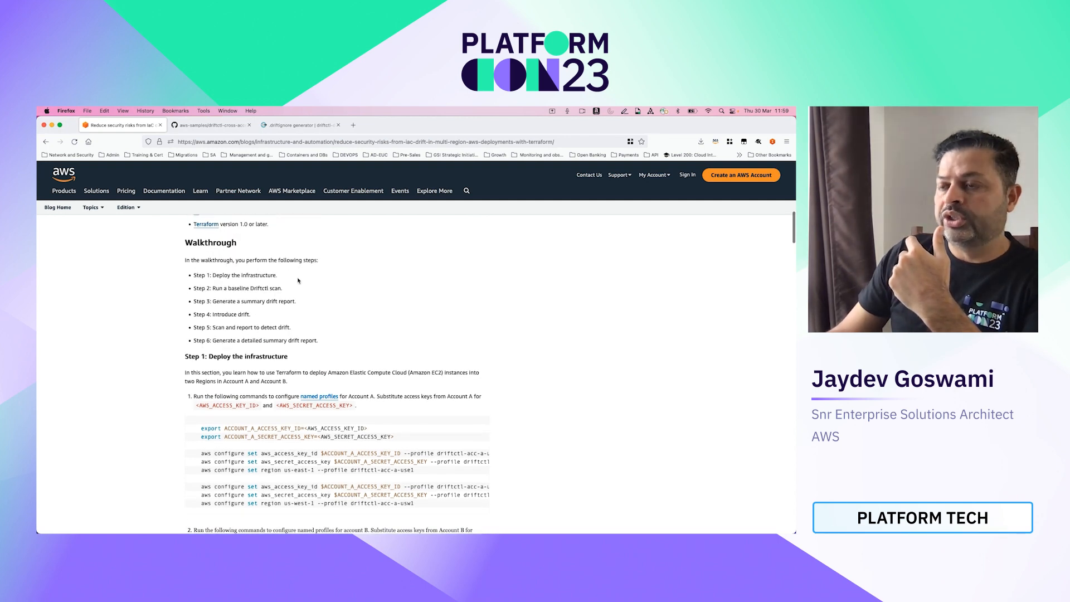
{"action": "scroll", "scroll_direction": "down", "scroll_amount": 3}
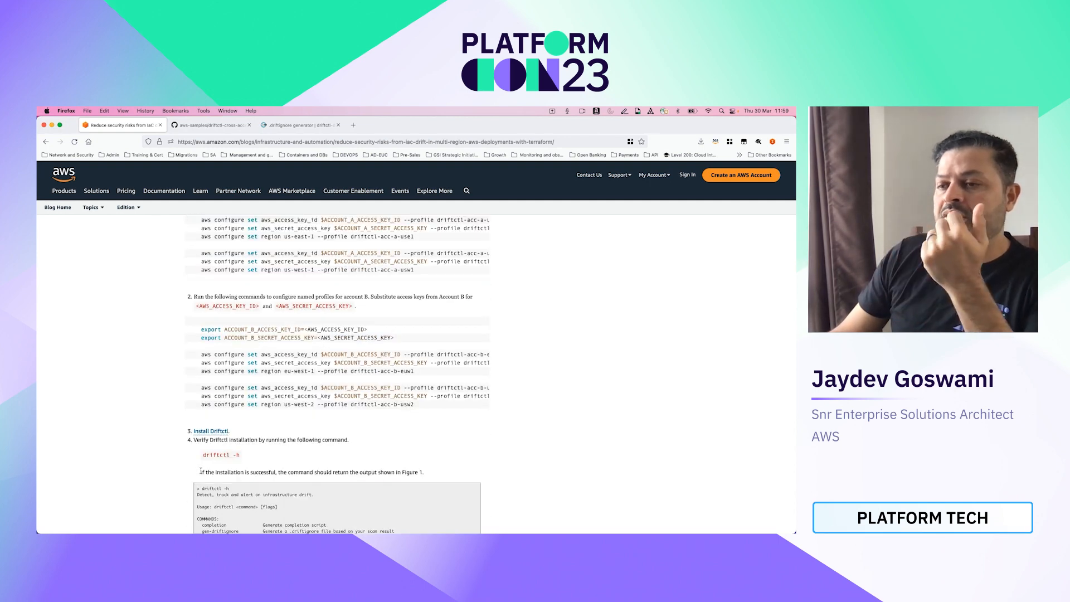
{"action": "scroll", "scroll_direction": "down", "scroll_amount": 3}
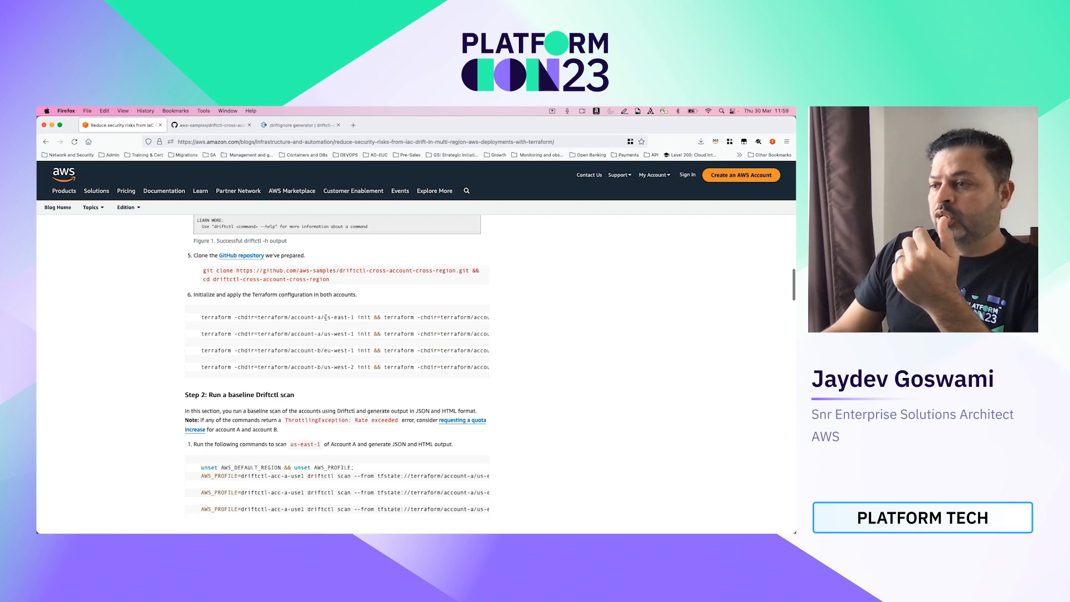
{"action": "double_click", "coordinate": [340, 334]}
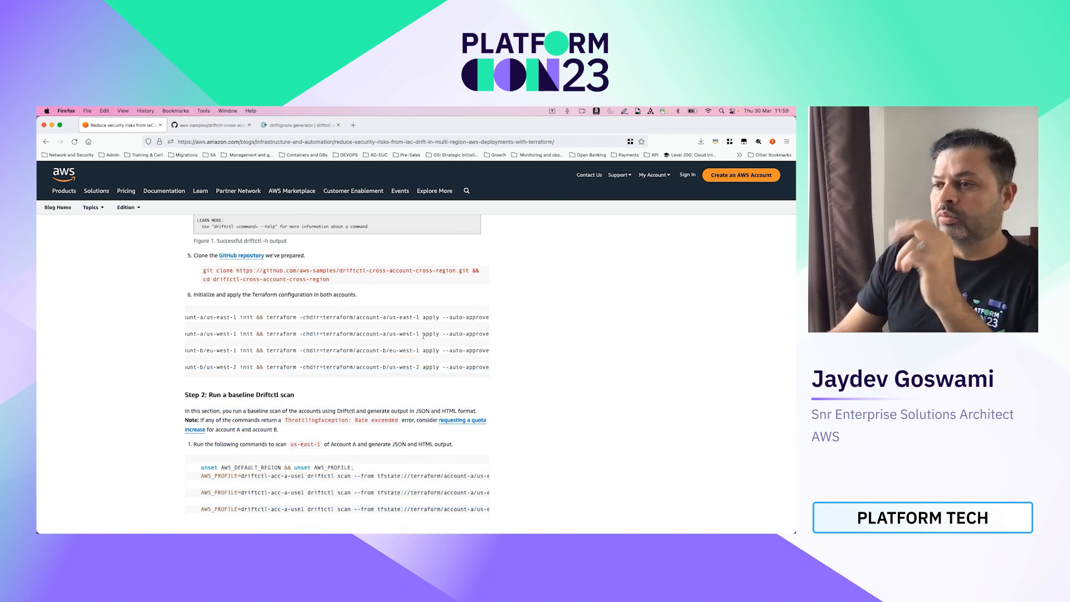
{"action": "scroll", "scroll_direction": "up", "scroll_amount": 3}
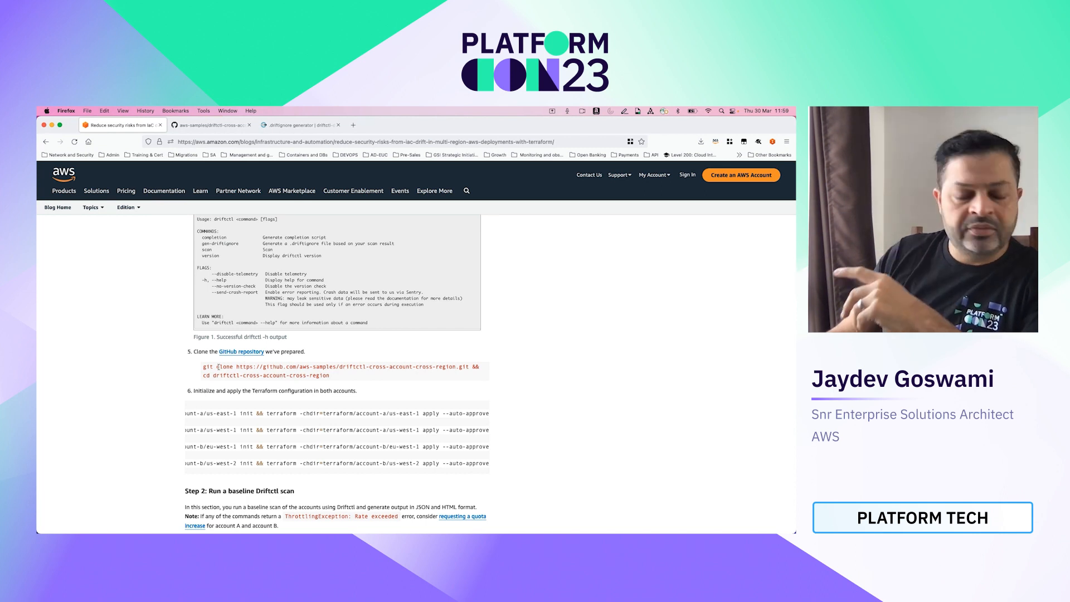
{"action": "left_click_drag", "start_coordinate": [217, 366], "coordinate": [373, 367]}
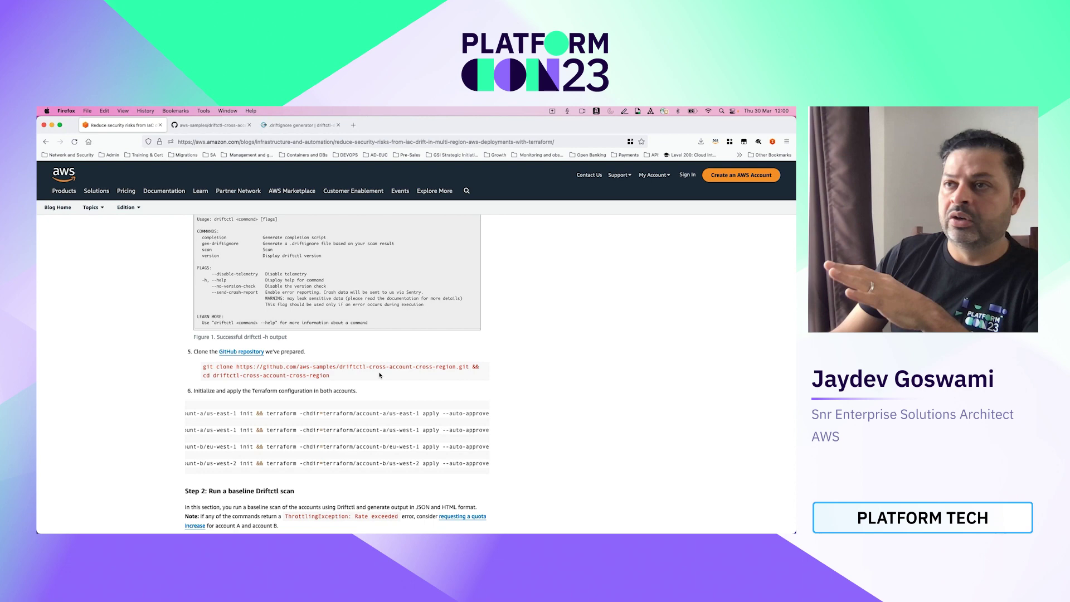
Review the sample driftctl GitHub repository, then return to the blog post.
{"action": "left_click", "coordinate": [209, 125]}
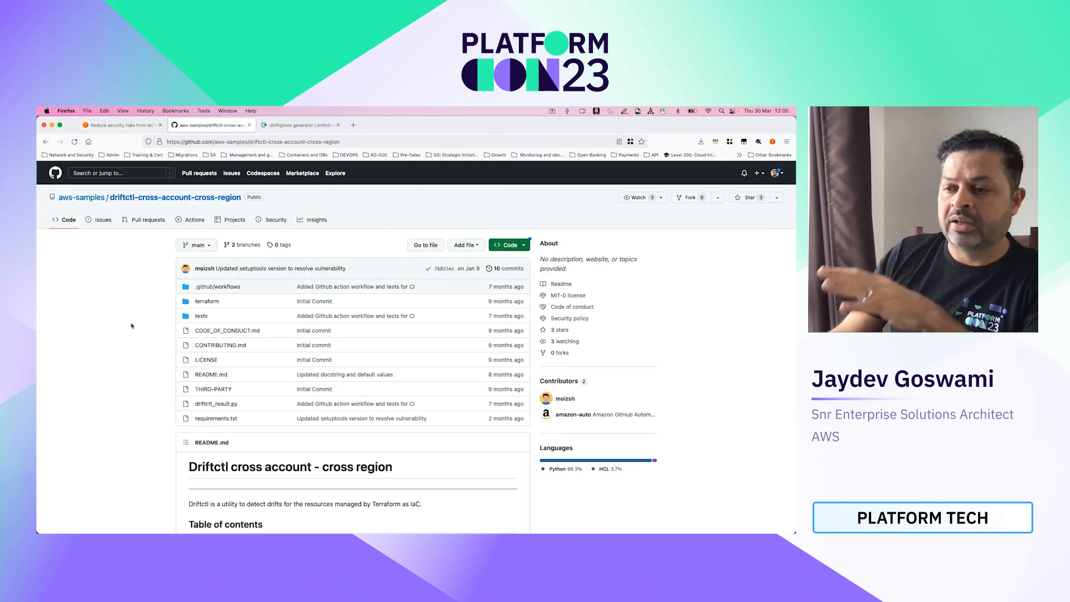
{"action": "left_click", "coordinate": [117, 124]}
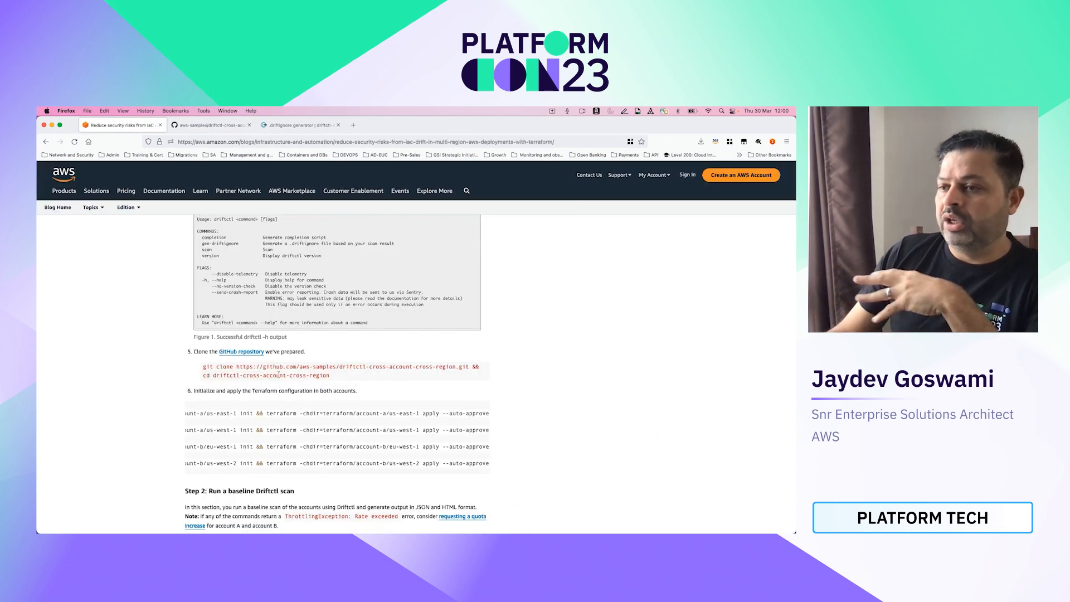
Scroll to Step 2's baseline driftctl scan commands and highlight the driftctl command.
{"action": "scroll", "scroll_direction": "down", "scroll_amount": 3}
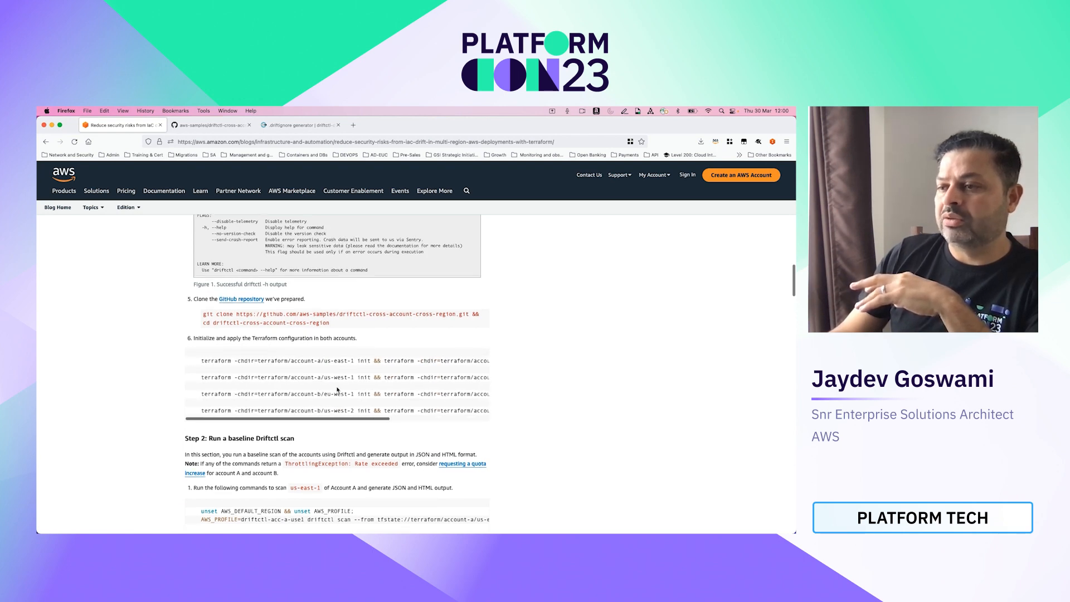
{"action": "scroll", "scroll_direction": "down", "scroll_amount": 3}
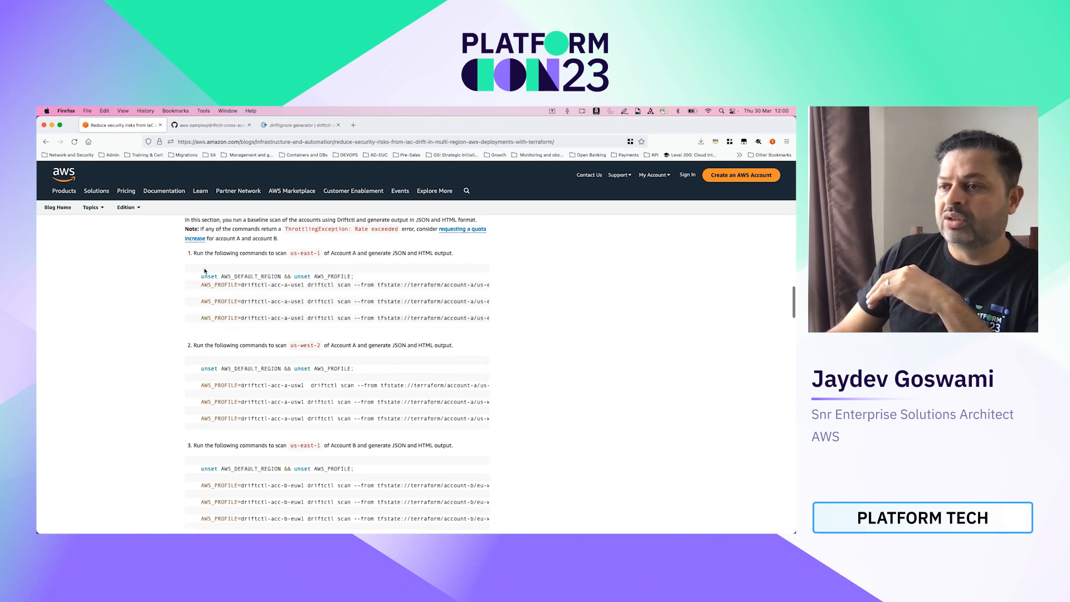
{"action": "left_click_drag", "start_coordinate": [198, 275], "coordinate": [488, 318]}
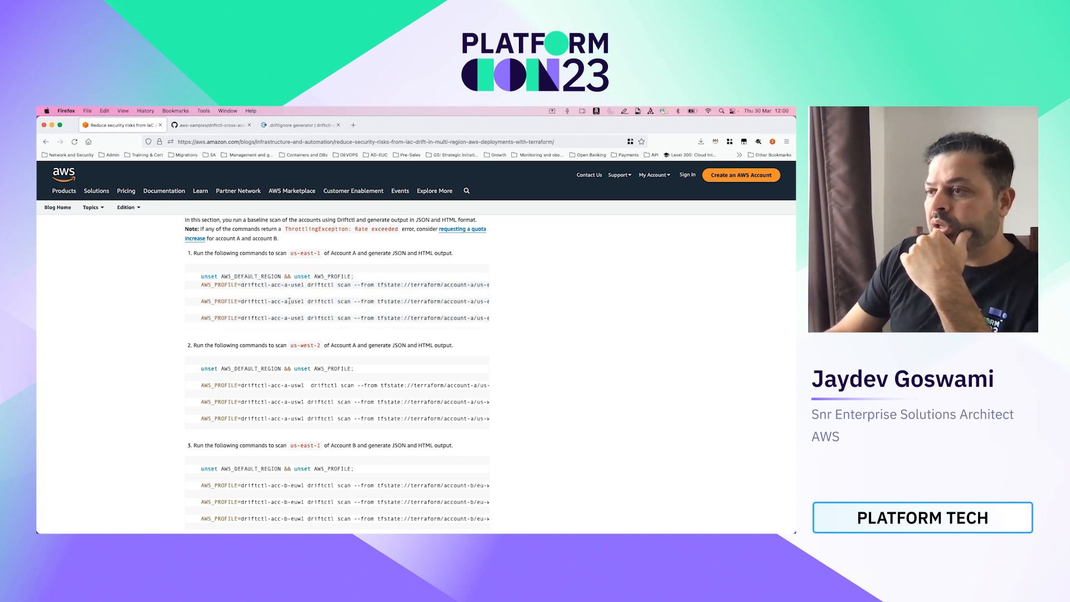
{"action": "scroll", "scroll_direction": "right", "scroll_amount": 3}
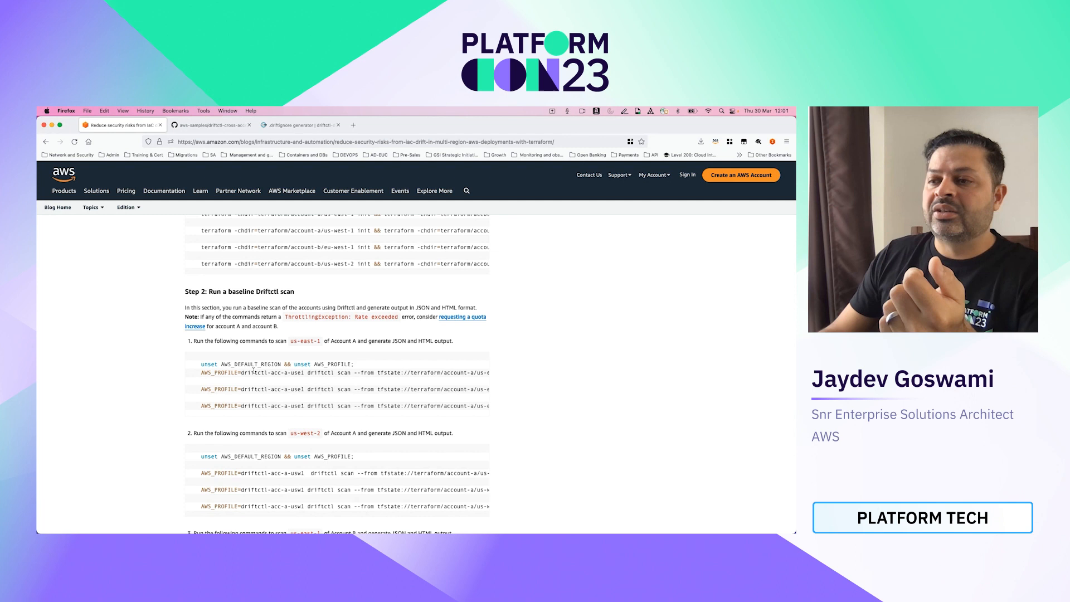
{"action": "double_click", "coordinate": [255, 372]}
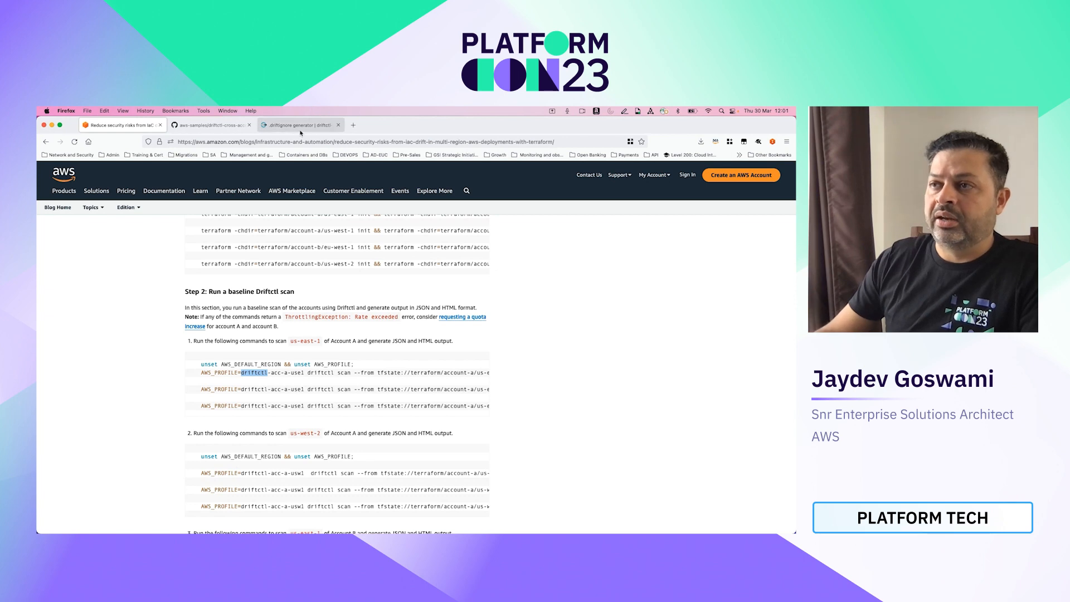
Review the driftctl scan command reference with the --driftignore option, then return to the blog.
{"action": "left_click", "coordinate": [300, 125]}
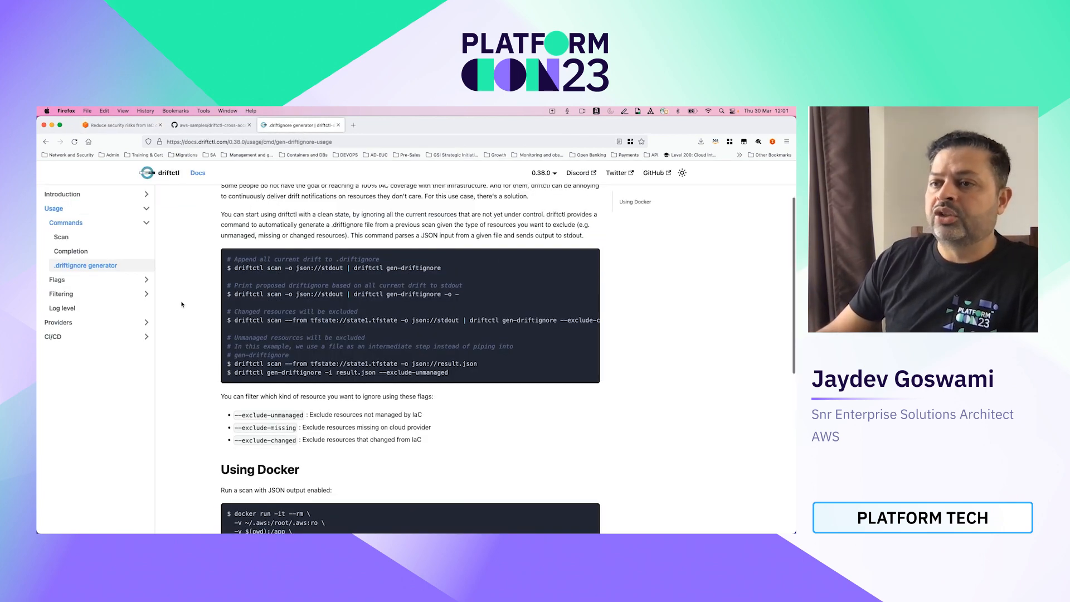
{"action": "mouse_move", "coordinate": [60, 236]}
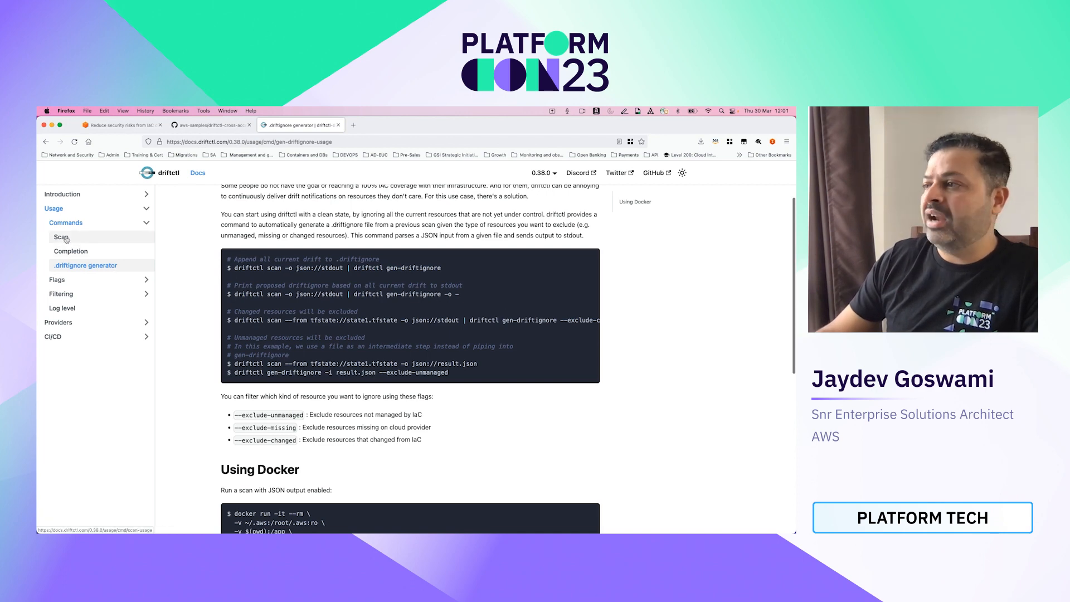
{"action": "left_click", "coordinate": [60, 236]}
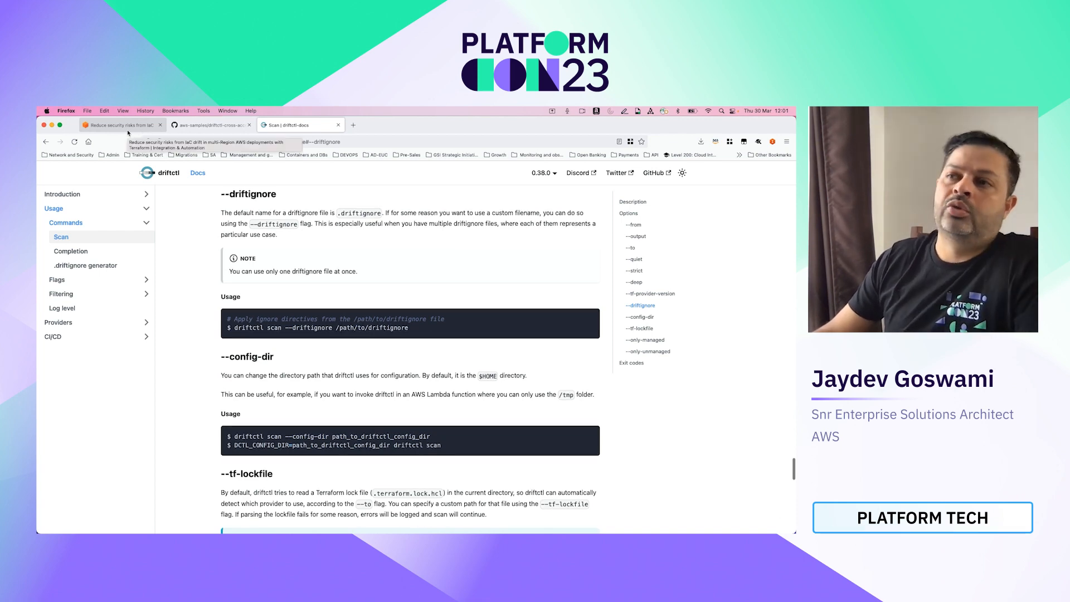
{"action": "left_click", "coordinate": [117, 125]}
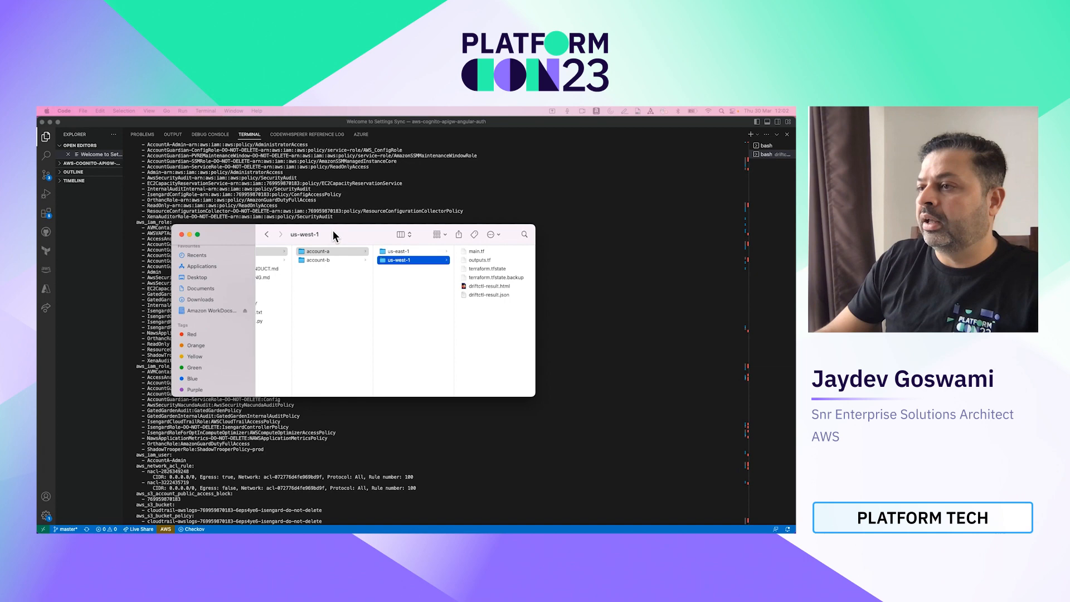
Navigate Finder to account-a's us-west-1 folder showing driftctl-result.html and .json.
{"action": "left_click", "coordinate": [399, 251]}
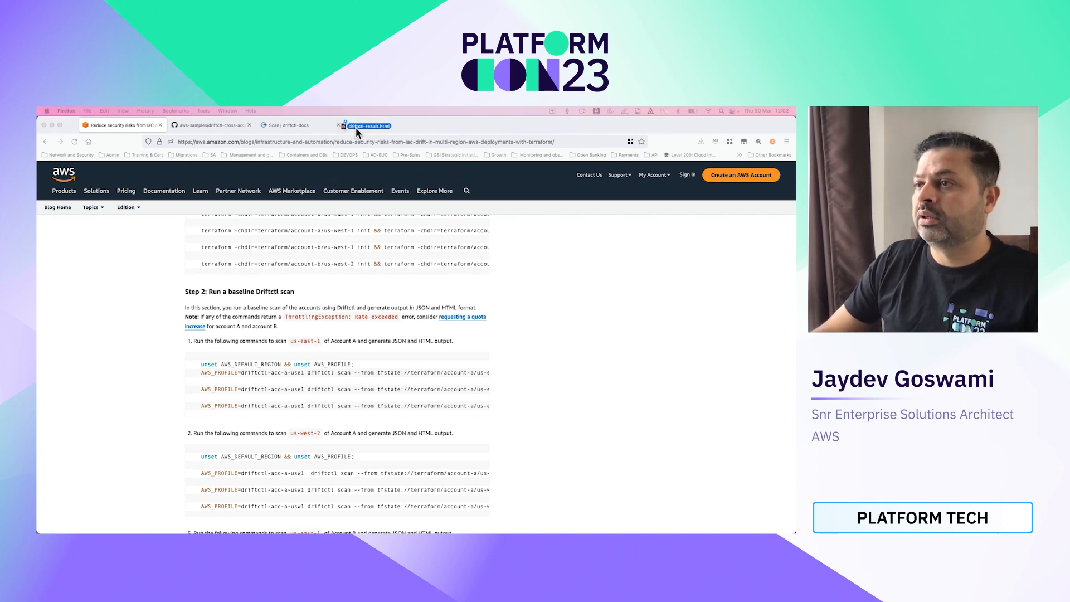
Review the baseline HTML scan report listing 71 unmanaged resources, then return to the blog.
{"action": "left_click", "coordinate": [368, 125]}
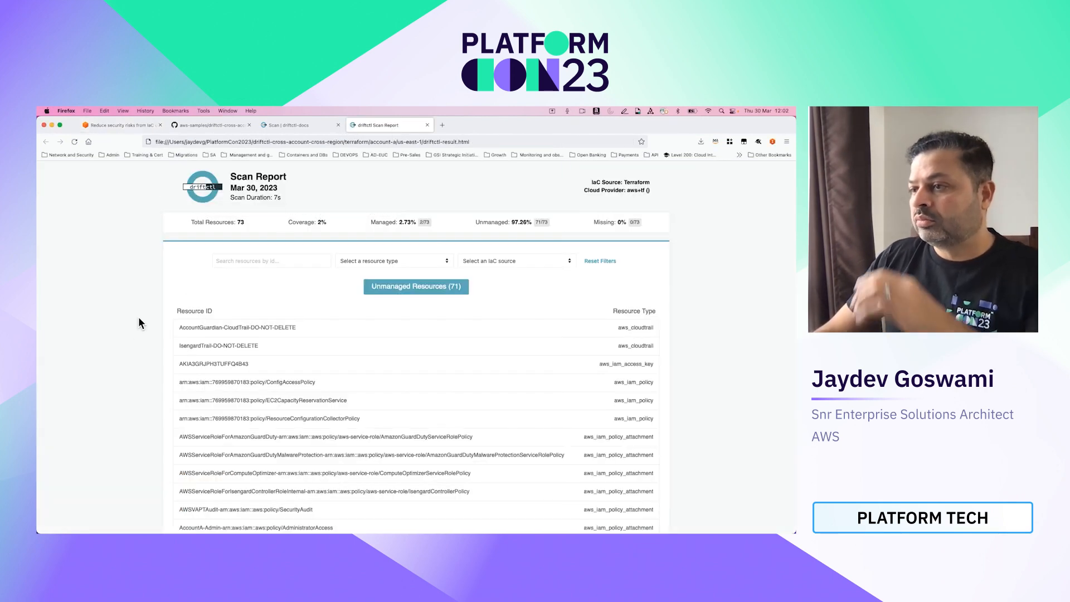
{"action": "scroll", "scroll_direction": "down", "scroll_amount": 3}
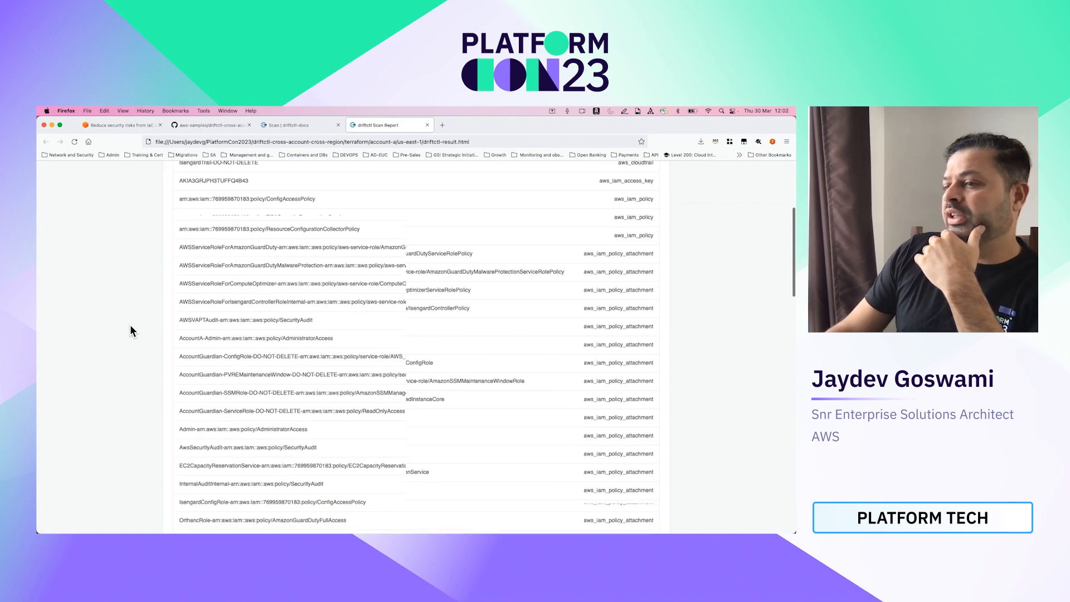
{"action": "scroll", "scroll_direction": "up", "scroll_amount": 3}
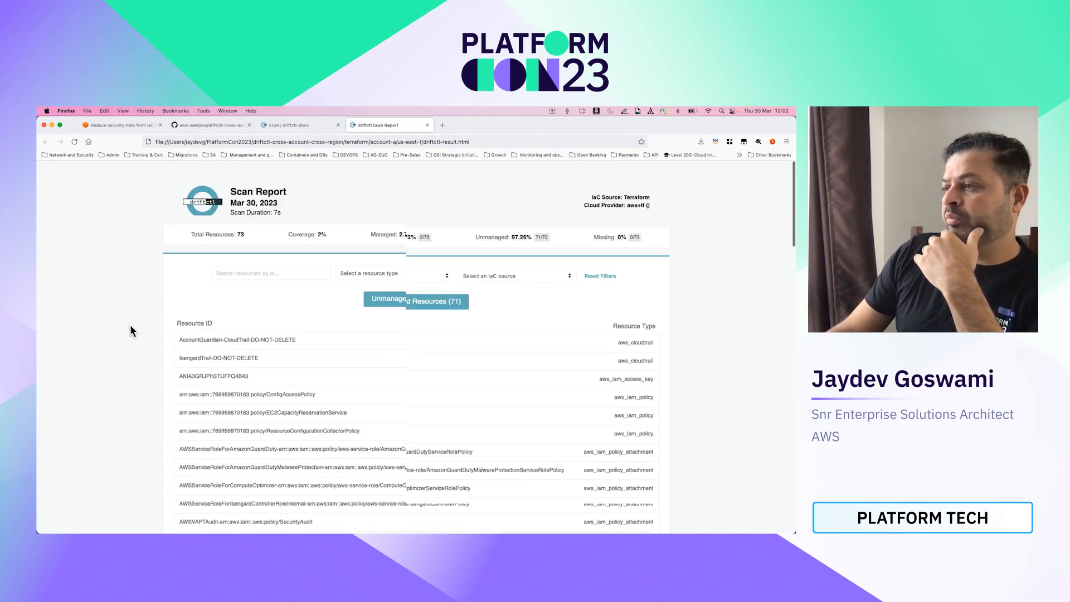
{"action": "scroll", "scroll_direction": "down", "scroll_amount": 3}
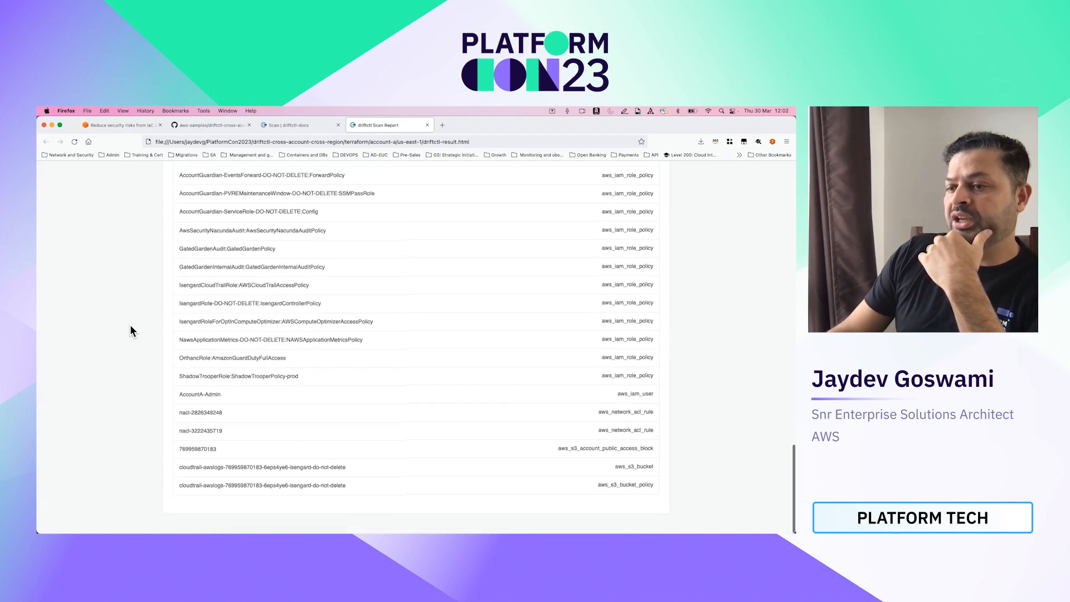
{"action": "left_click", "coordinate": [123, 125]}
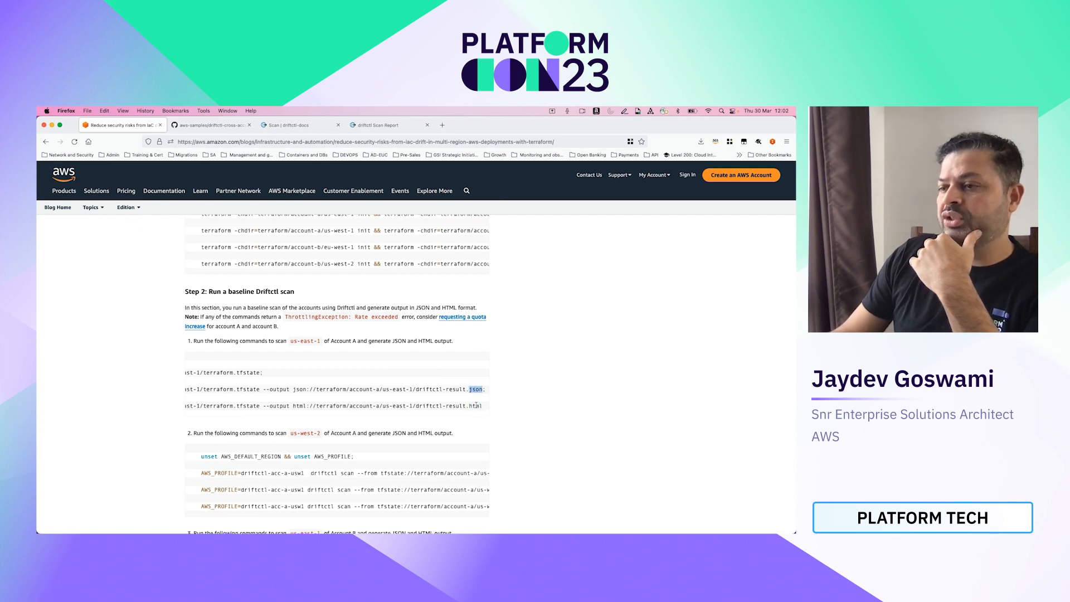
{"action": "left_click", "coordinate": [384, 125]}
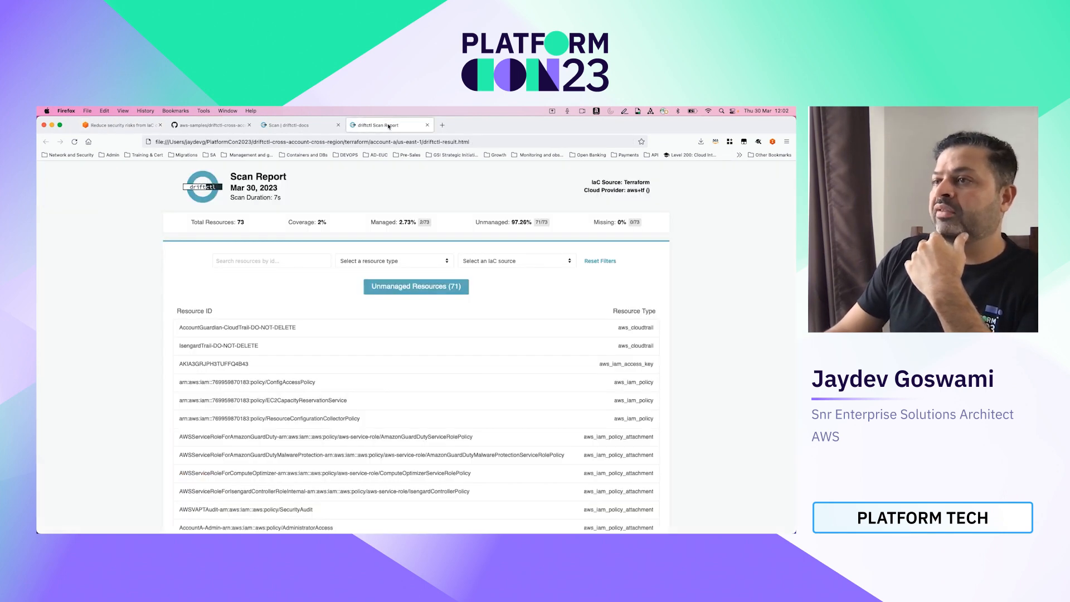
{"action": "left_click", "coordinate": [117, 124]}
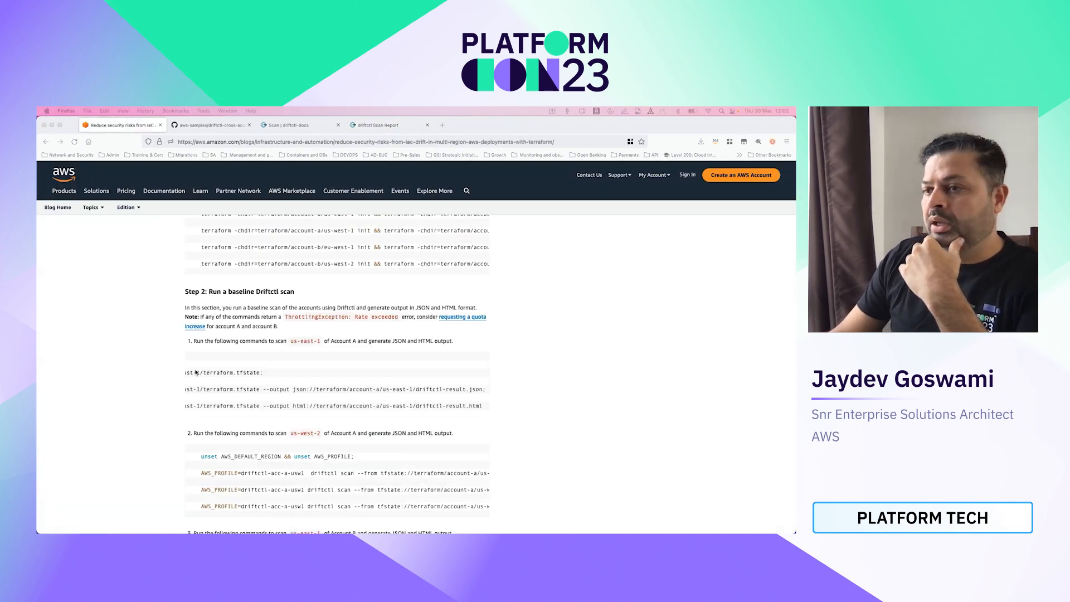
{"action": "scroll", "scroll_direction": "down", "scroll_amount": 3}
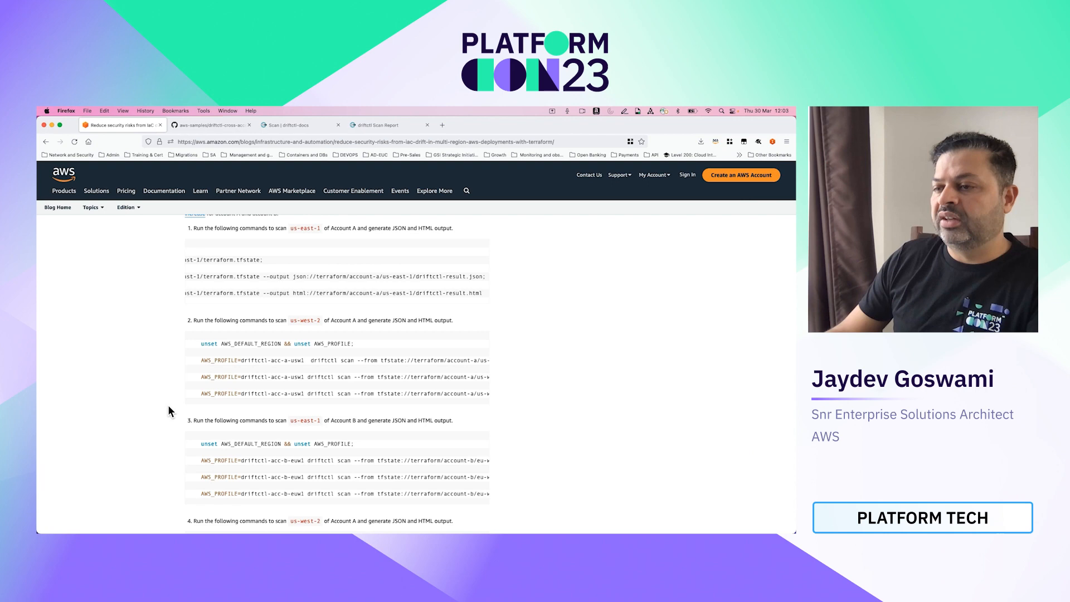
{"action": "scroll", "scroll_direction": "down", "scroll_amount": 3}
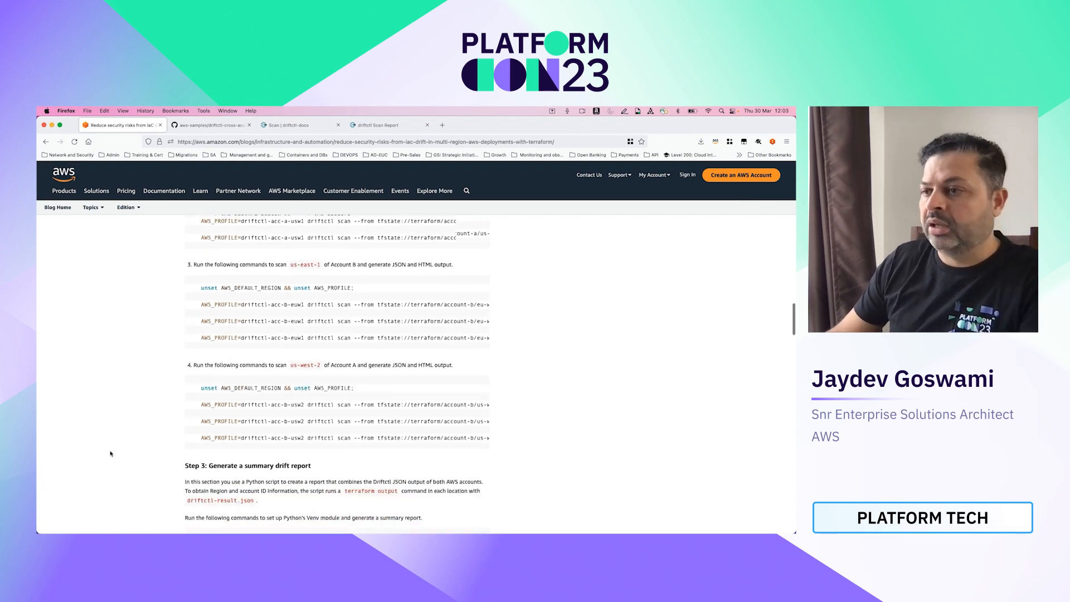
{"action": "scroll", "scroll_direction": "down", "scroll_amount": 3}
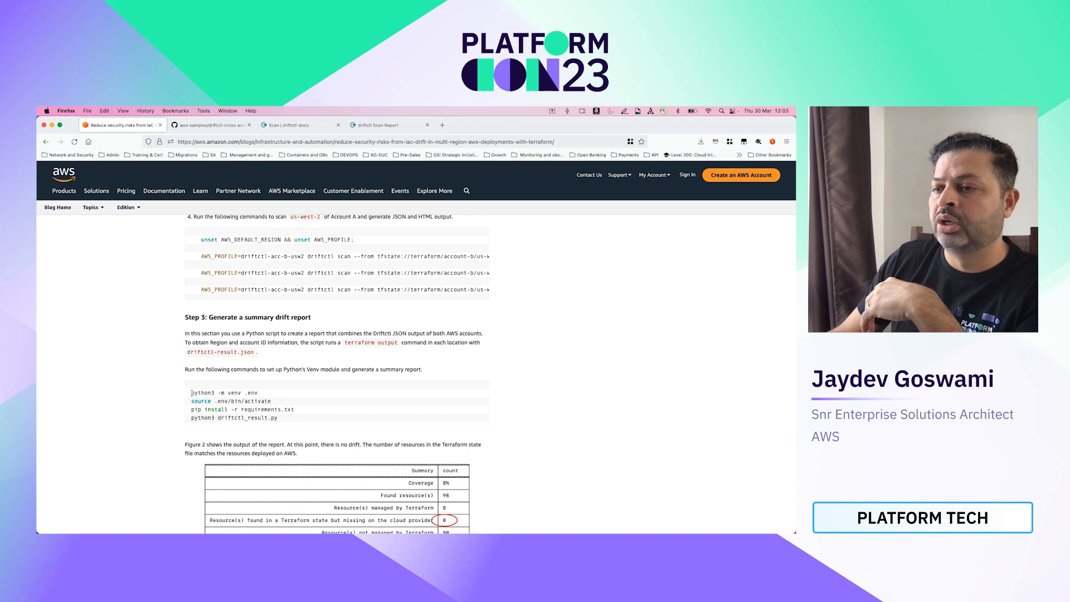
{"action": "left_click_drag", "start_coordinate": [192, 391], "coordinate": [279, 418]}
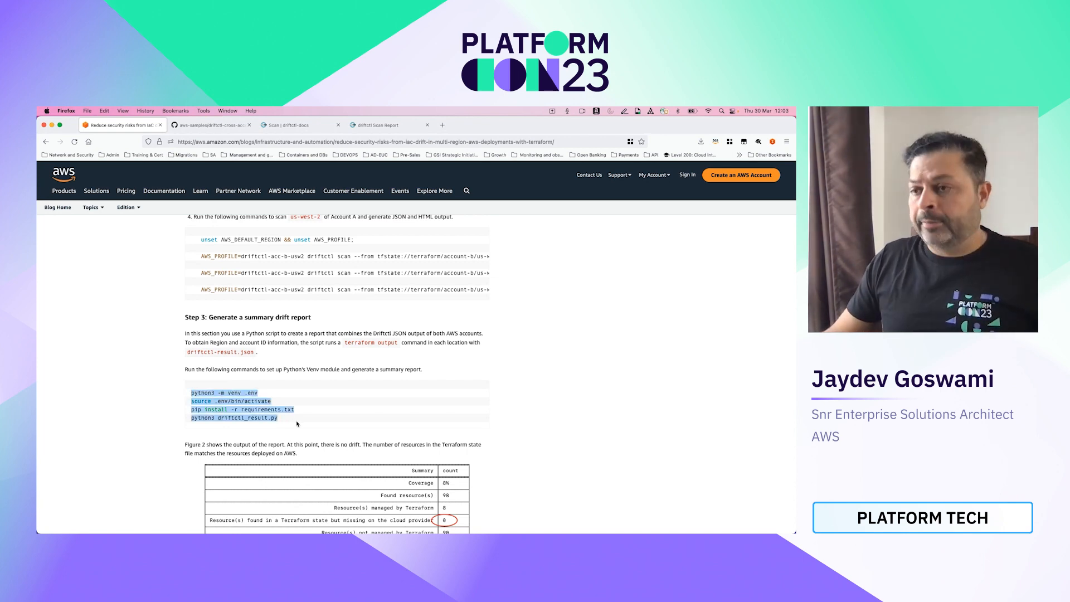
{"action": "scroll", "scroll_direction": "down", "scroll_amount": 3}
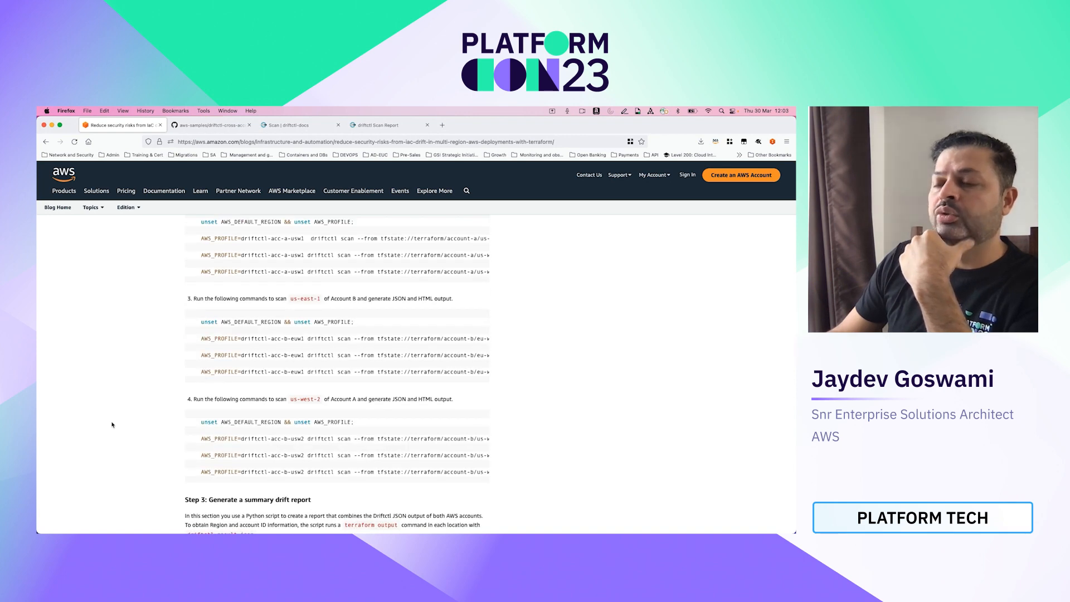
{"action": "scroll", "scroll_direction": "down", "scroll_amount": 3}
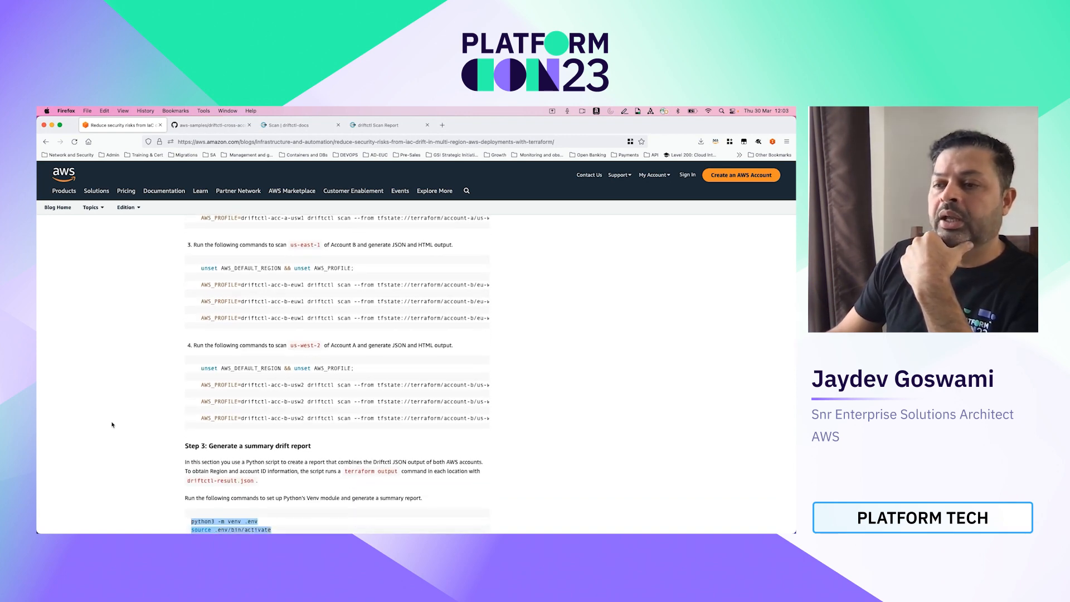
{"action": "scroll", "scroll_direction": "down", "scroll_amount": 3}
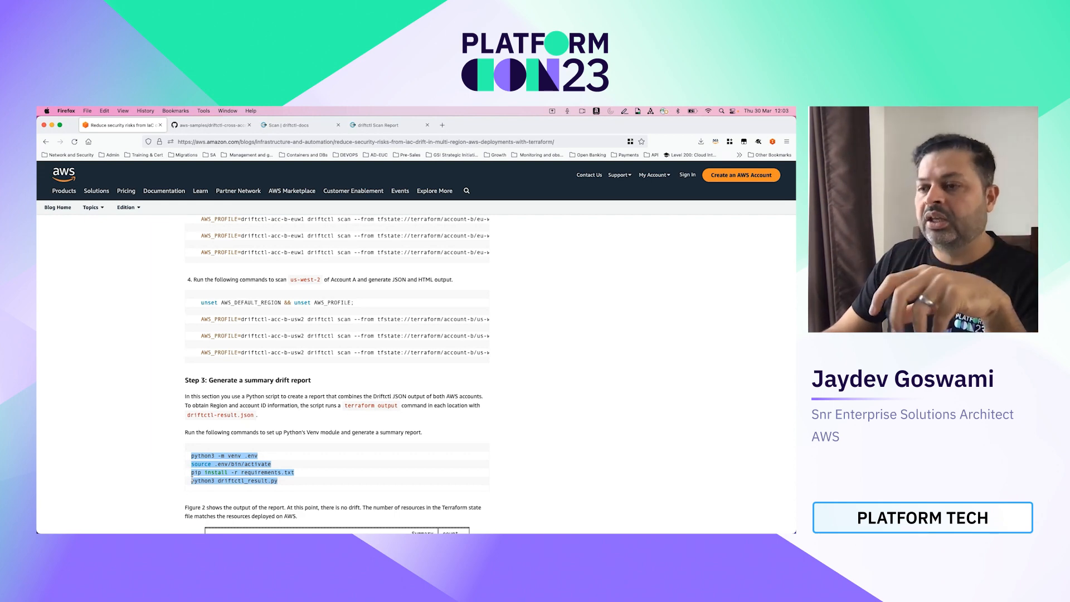
{"action": "scroll", "scroll_direction": "down", "scroll_amount": 3}
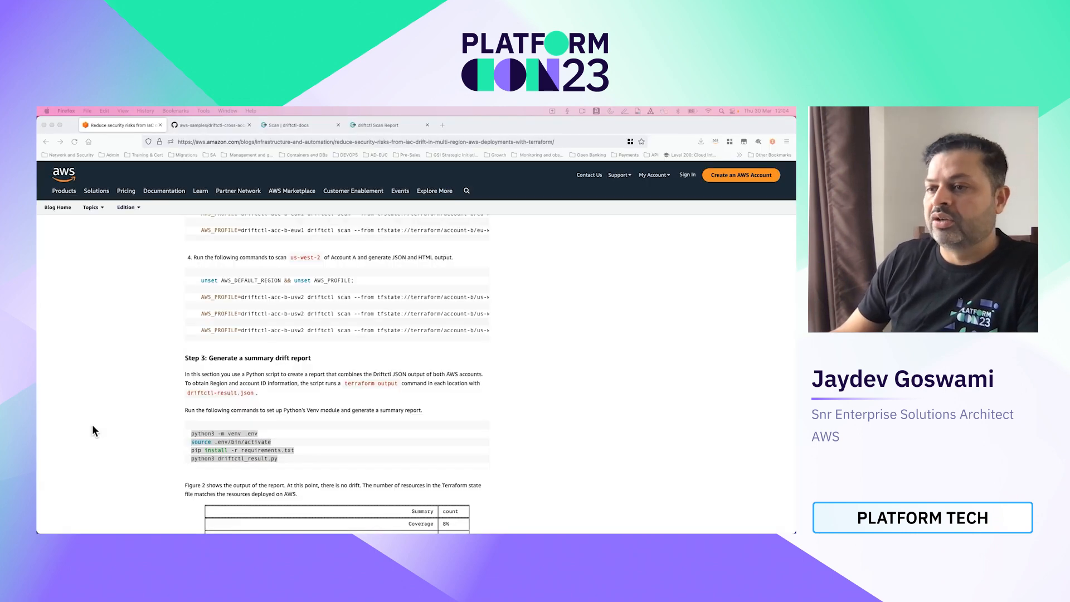
Select Step 4's create-tags and stop-instances commands for account A's EC2 instances.
{"action": "scroll", "scroll_direction": "down", "scroll_amount": 3}
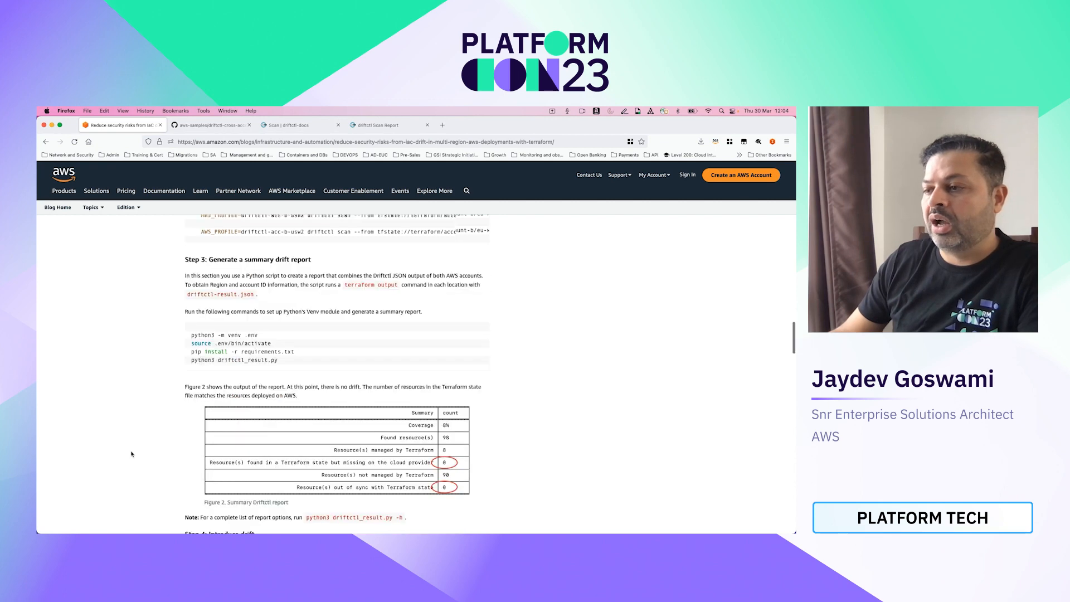
{"action": "scroll", "scroll_direction": "down", "scroll_amount": 3}
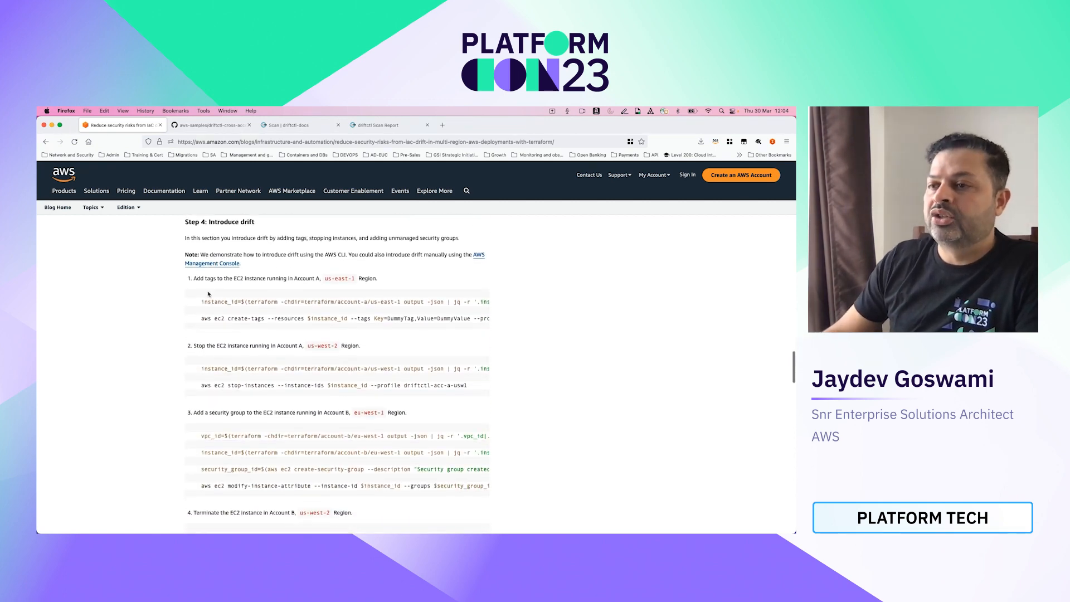
{"action": "left_click_drag", "start_coordinate": [199, 302], "coordinate": [488, 318]}
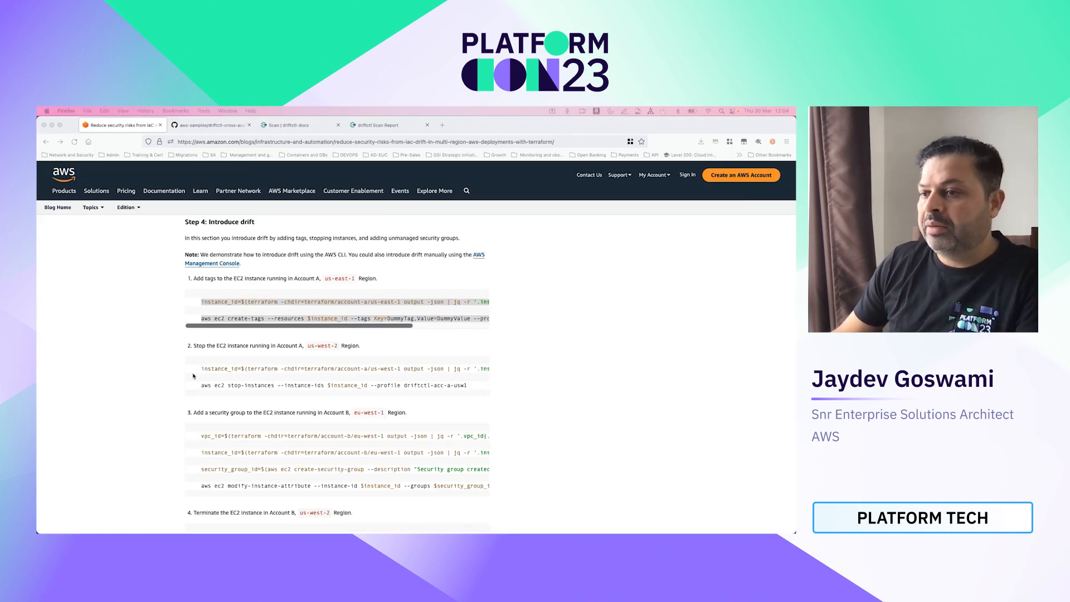
{"action": "left_click_drag", "start_coordinate": [199, 302], "coordinate": [488, 317]}
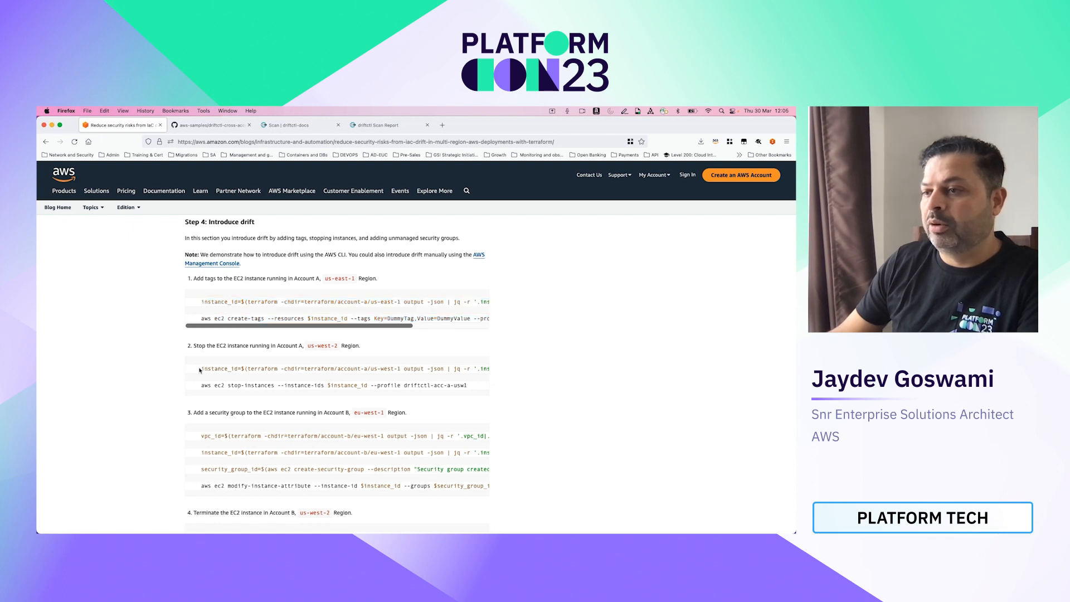
{"action": "left_click_drag", "start_coordinate": [198, 369], "coordinate": [467, 385]}
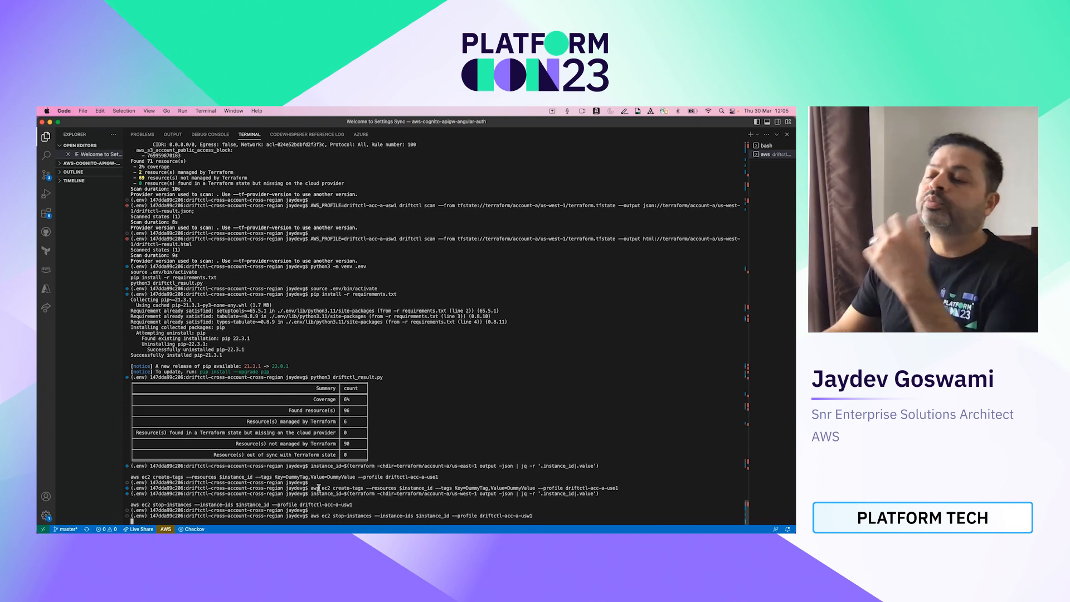
Run the aws ec2 stop-instances command in the terminal.
{"action": "key", "text": "Enter"}
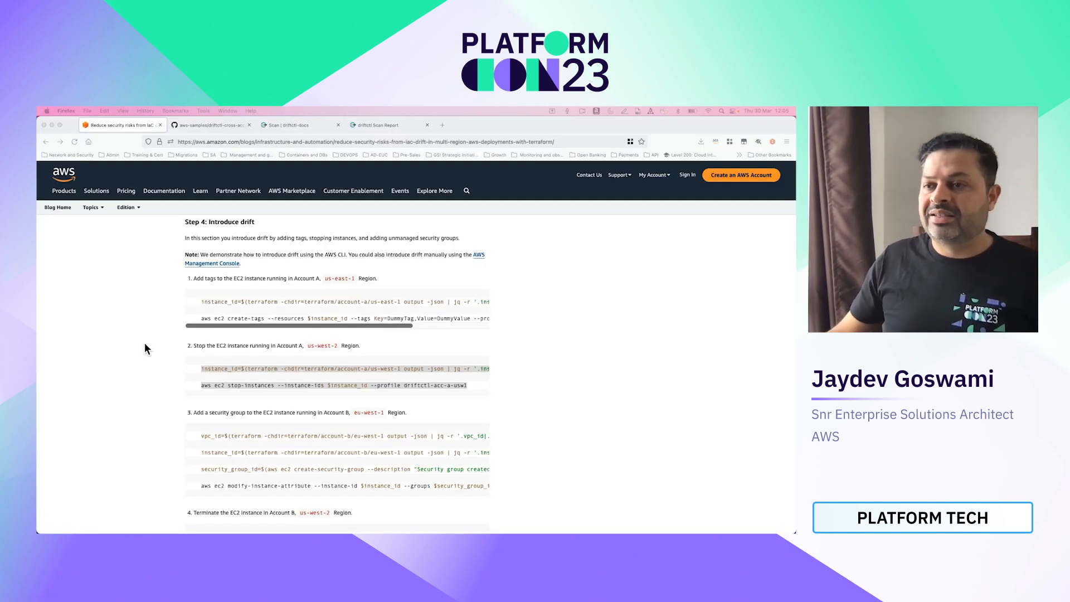
Highlight the driftignore check and Account B's security-group commands in the blog's drift steps.
{"action": "scroll", "scroll_direction": "down", "scroll_amount": 3}
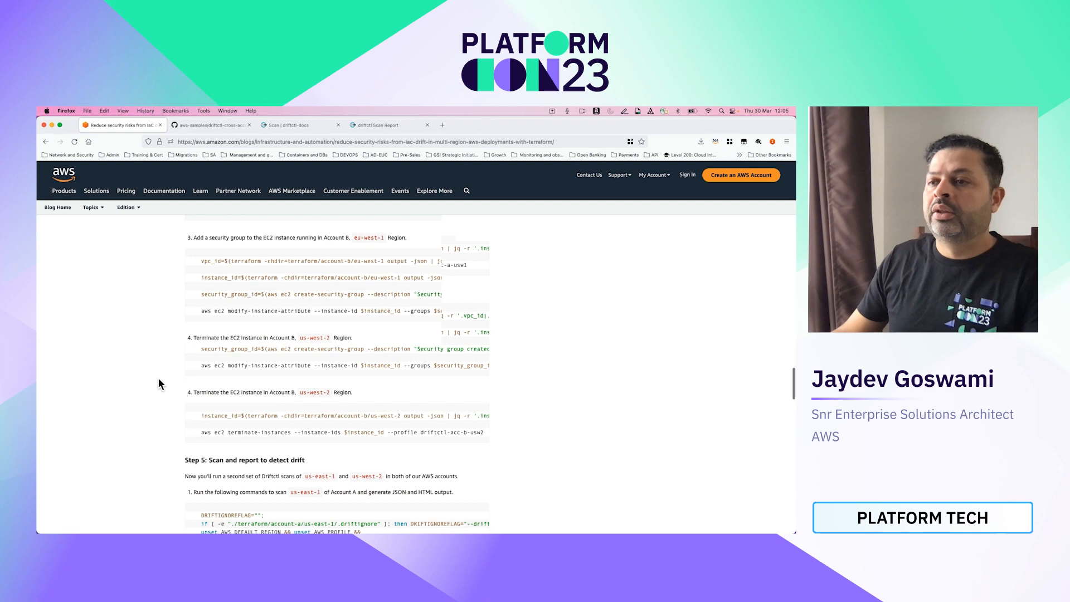
{"action": "scroll", "scroll_direction": "down", "scroll_amount": 3}
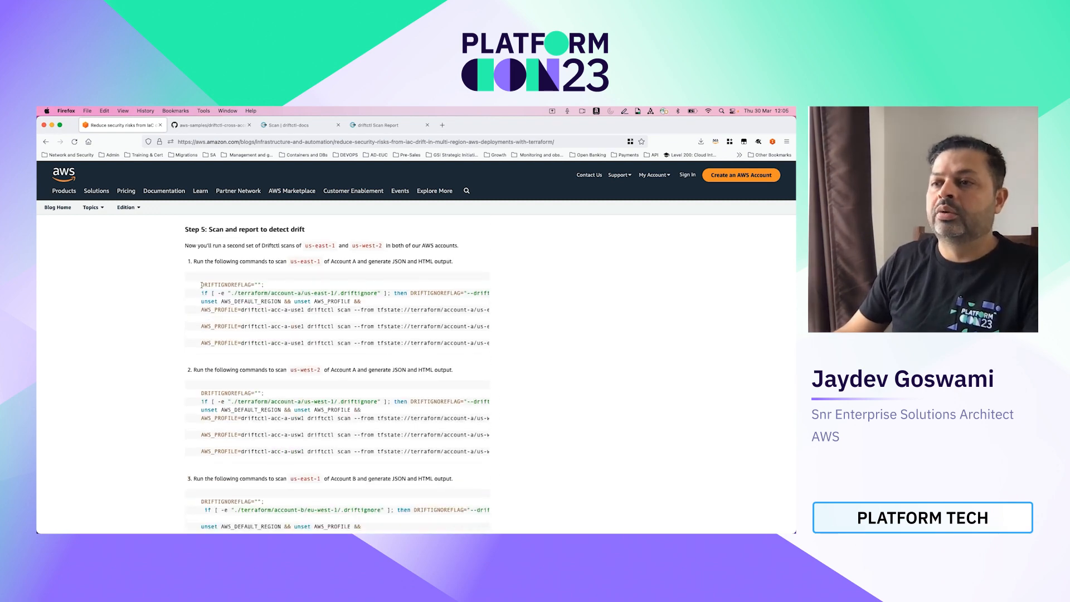
{"action": "left_click_drag", "start_coordinate": [200, 284], "coordinate": [269, 293]}
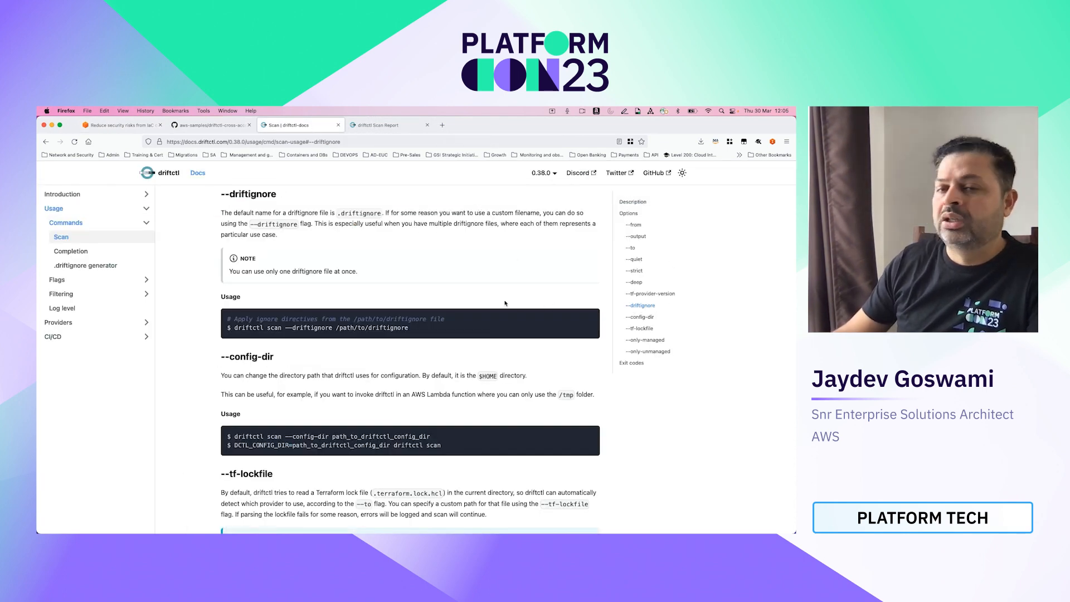
{"action": "left_click", "coordinate": [117, 124]}
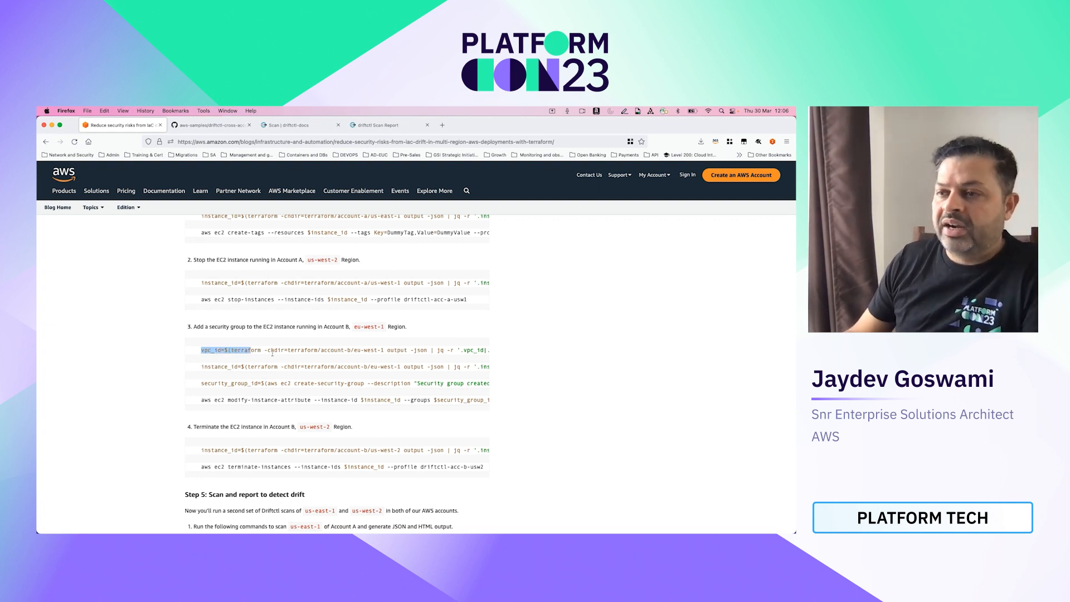
{"action": "left_click_drag", "start_coordinate": [199, 350], "coordinate": [290, 399]}
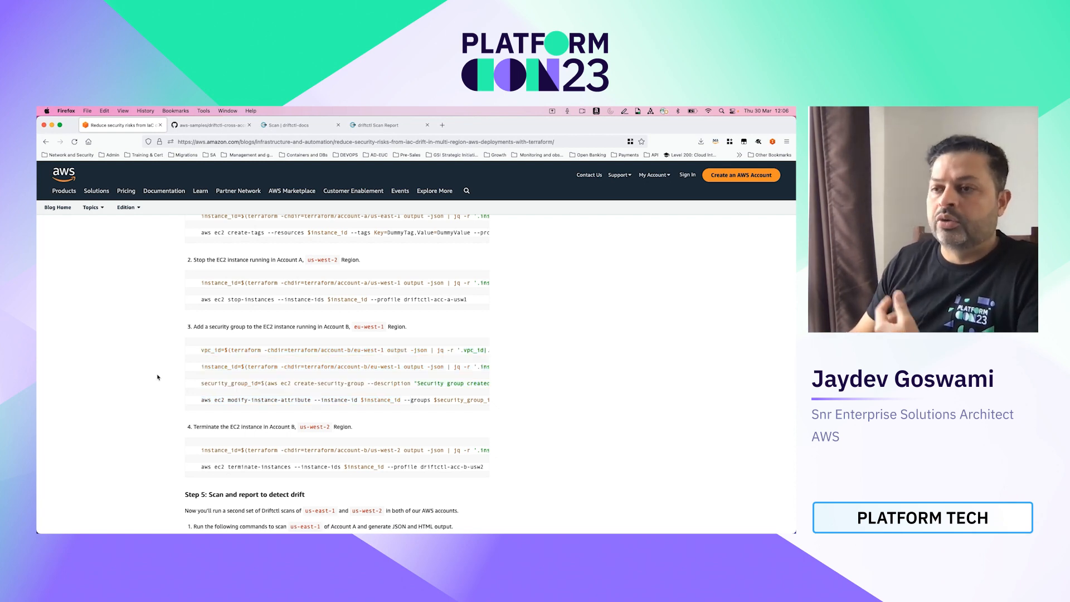
Scroll through Step 5's driftctl rescan commands for both accounts until Step 6 appears.
{"action": "scroll", "scroll_direction": "down", "scroll_amount": 3}
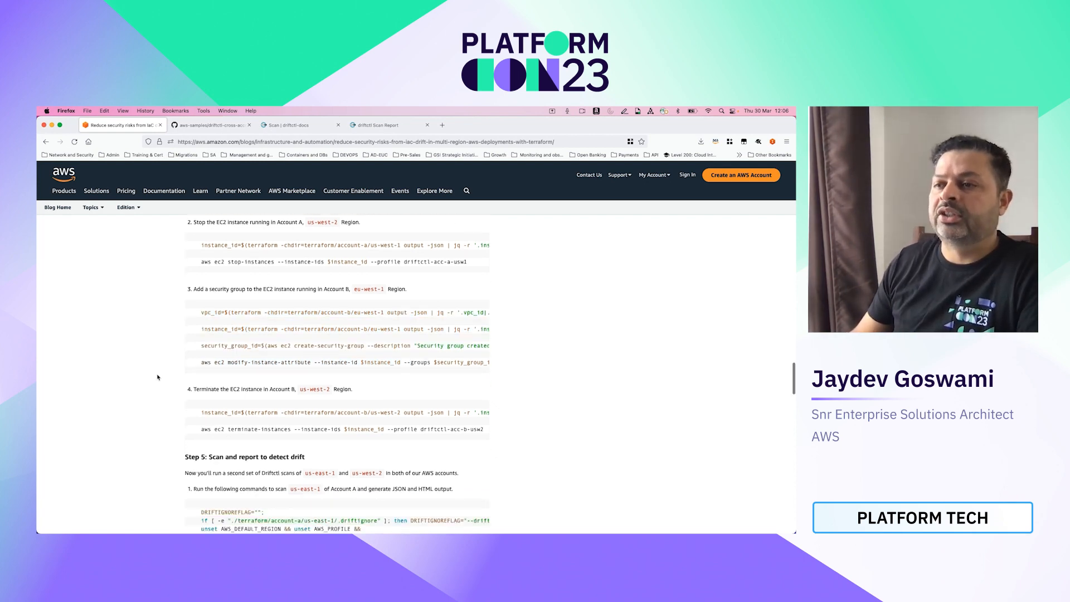
{"action": "scroll", "scroll_direction": "down", "scroll_amount": 3}
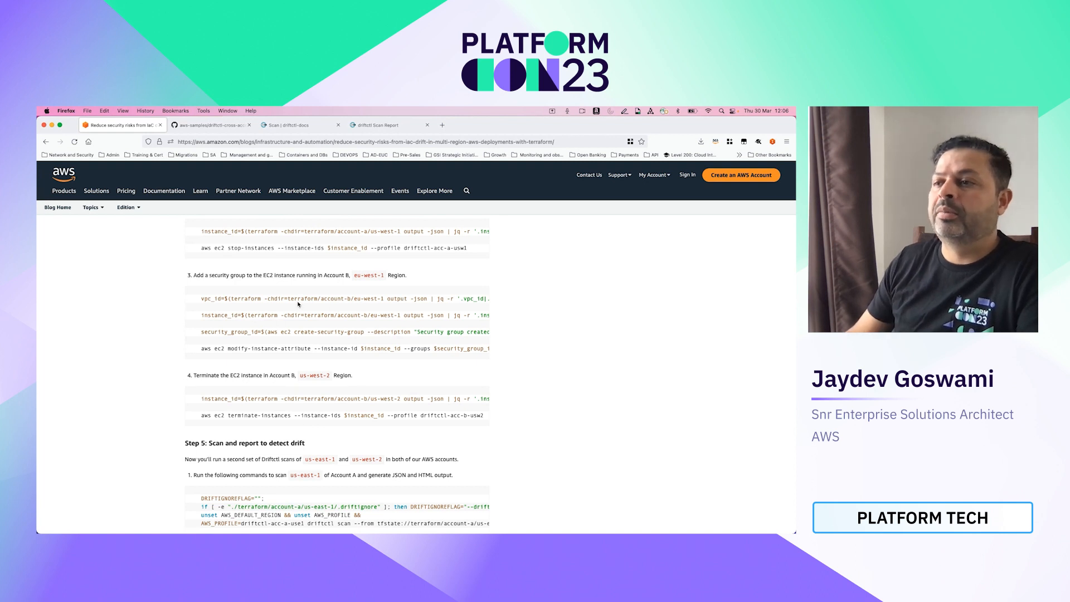
{"action": "double_click", "coordinate": [335, 275]}
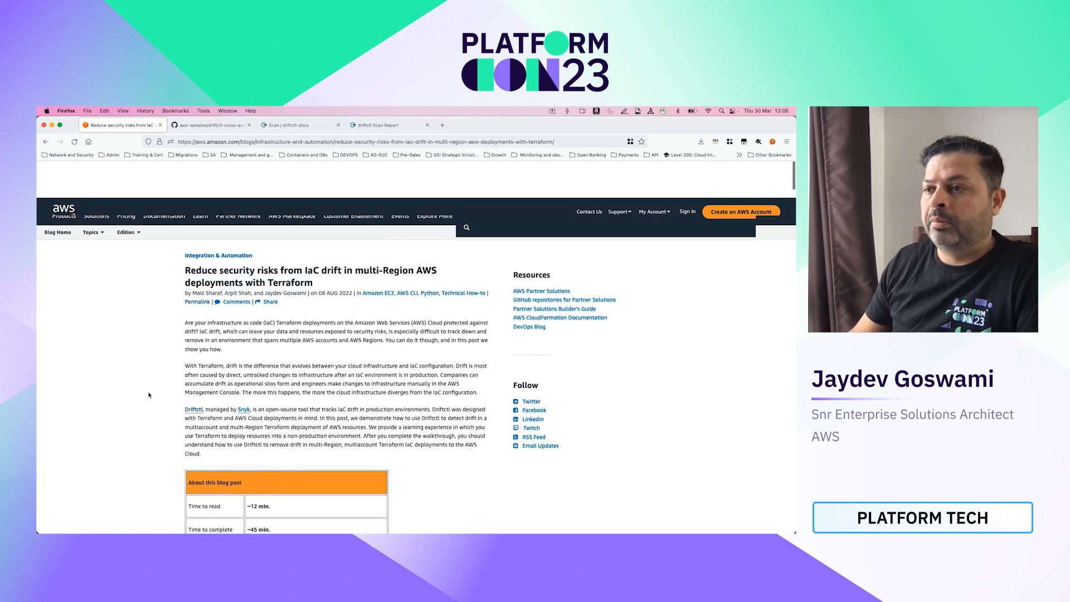
{"action": "scroll", "scroll_direction": "down", "scroll_amount": 3}
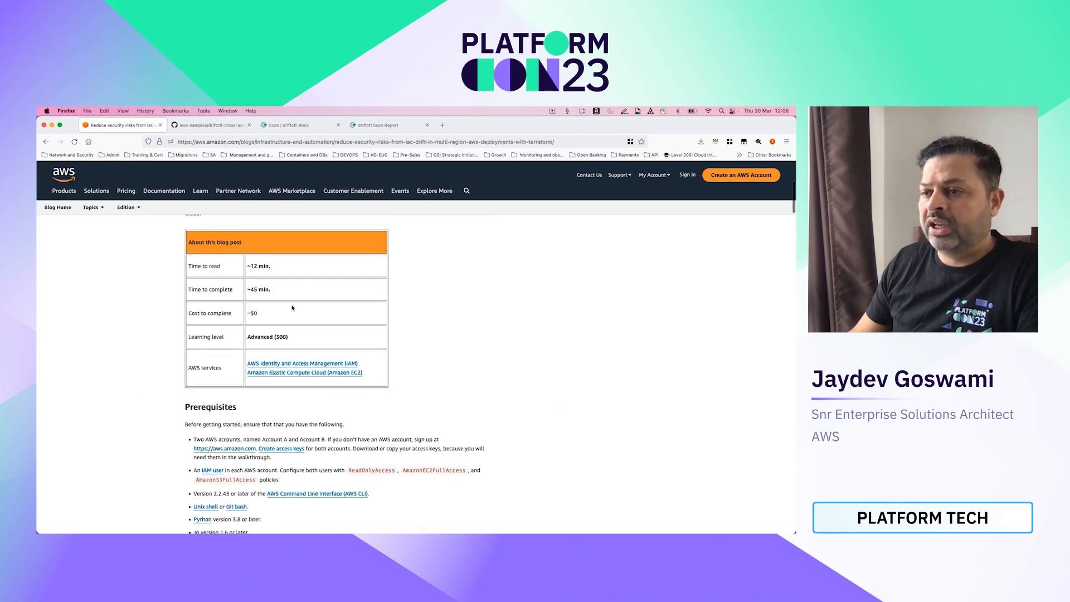
{"action": "scroll", "scroll_direction": "down", "scroll_amount": 3}
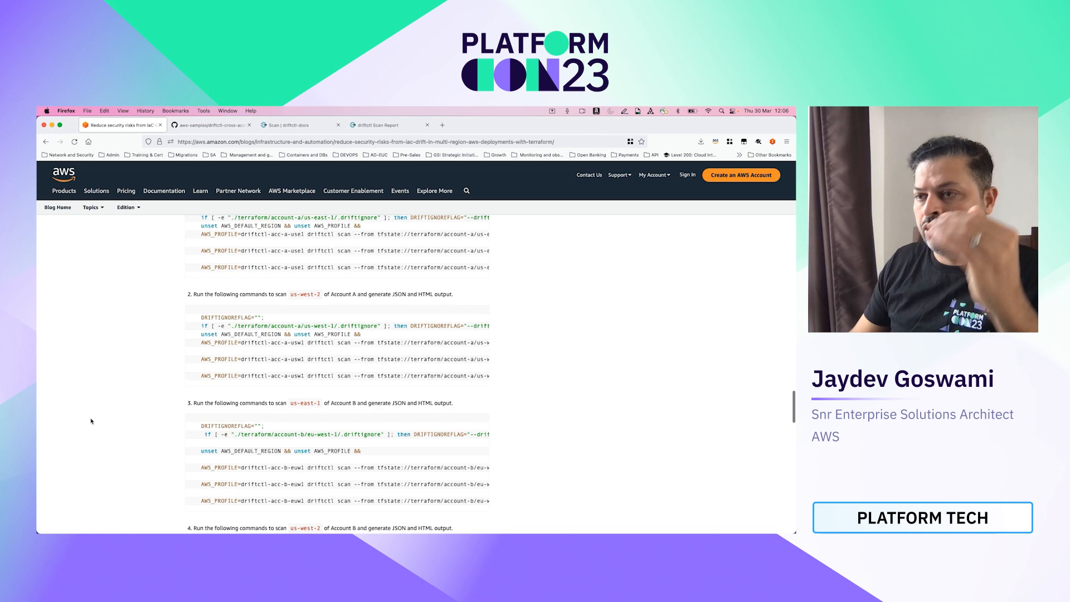
{"action": "scroll", "scroll_direction": "down", "scroll_amount": 3}
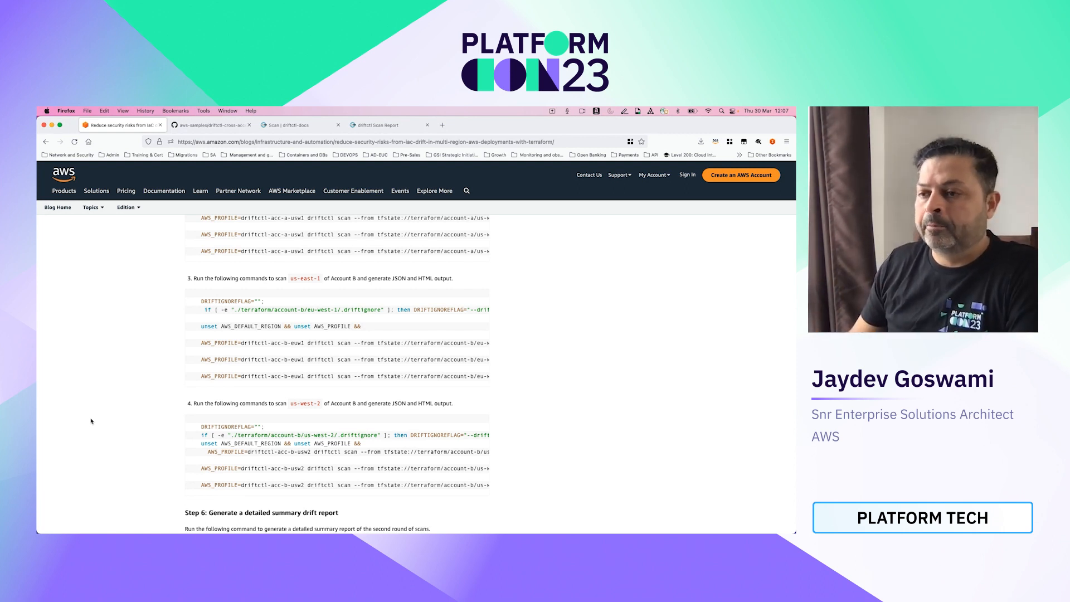
{"action": "scroll", "scroll_direction": "down", "scroll_amount": 3}
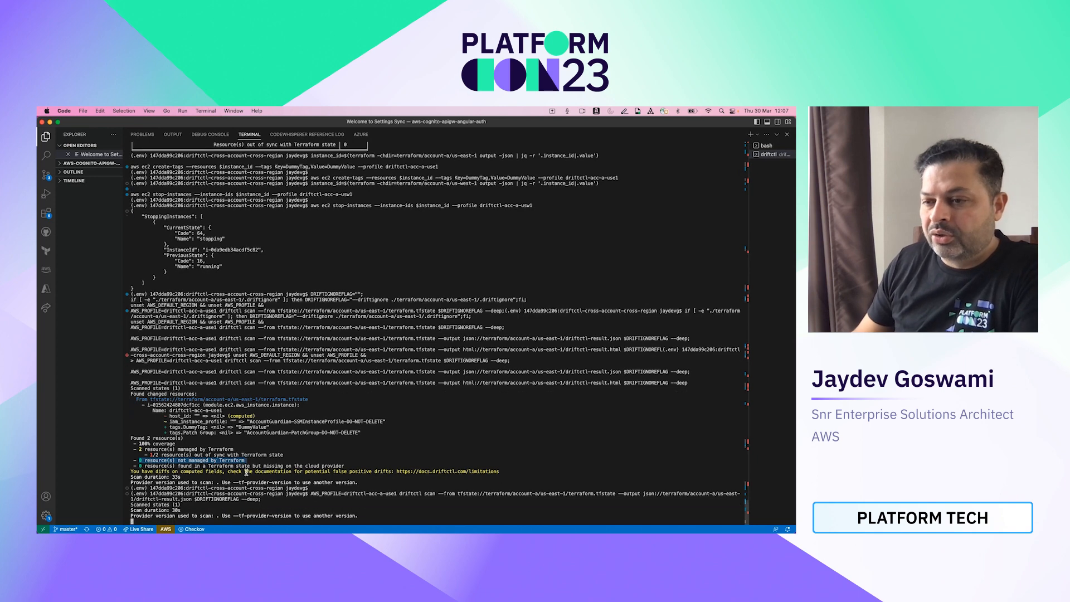
Follow the us-west-1 driftctl rescan output, then switch to the presentation slide.
{"action": "scroll", "scroll_direction": "down", "scroll_amount": 3}
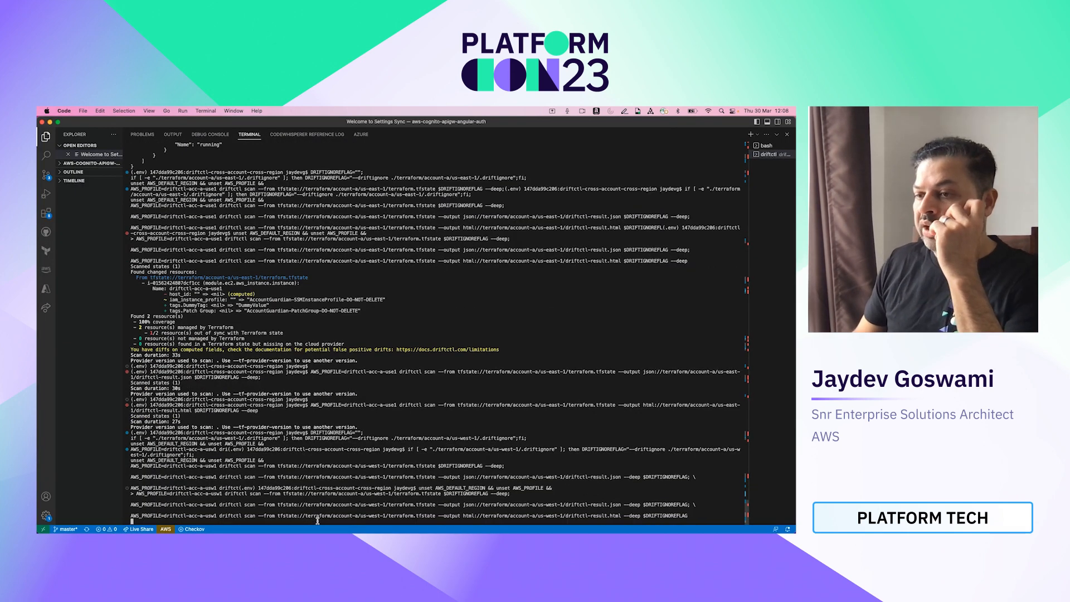
{"action": "scroll", "scroll_direction": "down", "scroll_amount": 3}
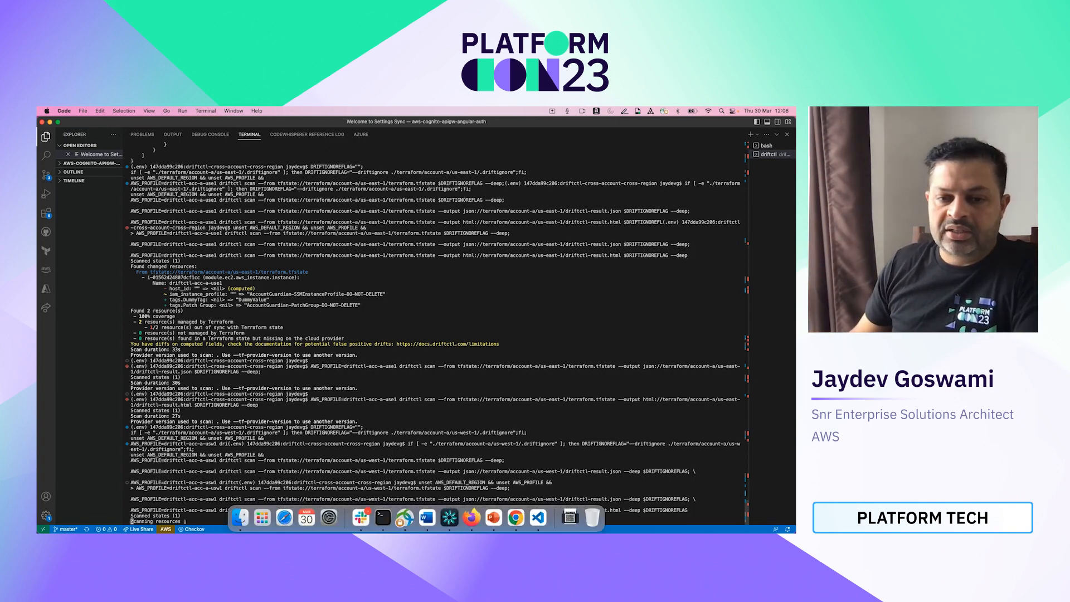
{"action": "mouse_move", "coordinate": [493, 517]}
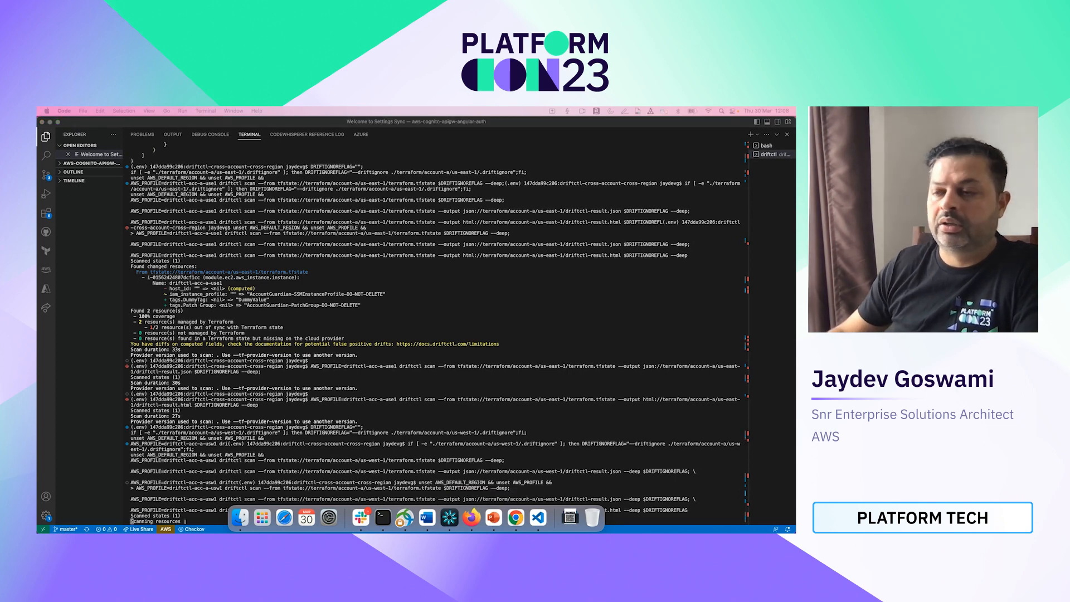
{"action": "left_click", "coordinate": [493, 517]}
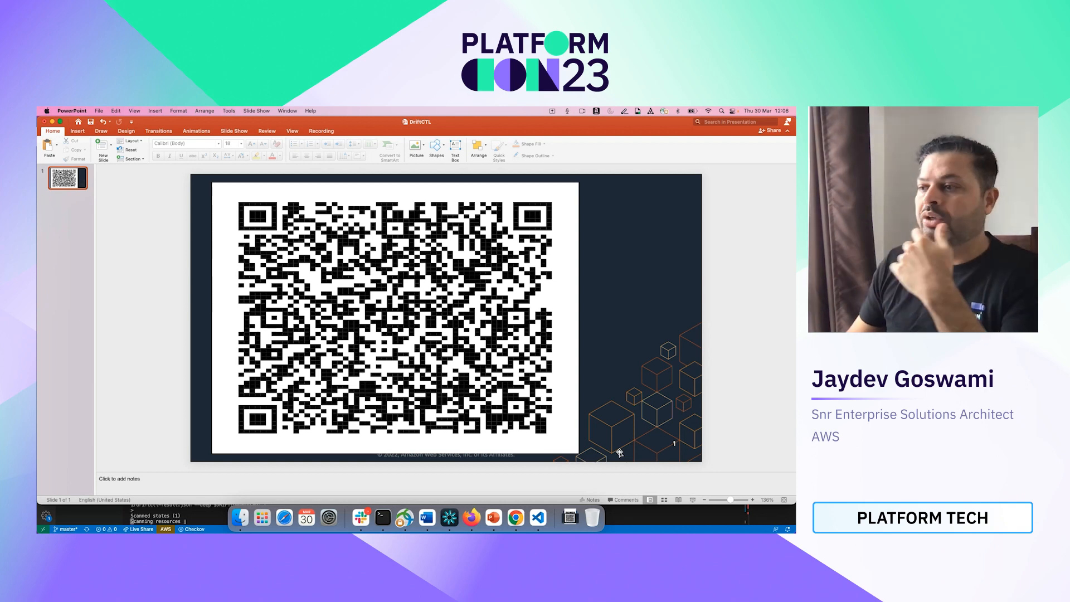
{"action": "mouse_move", "coordinate": [536, 517]}
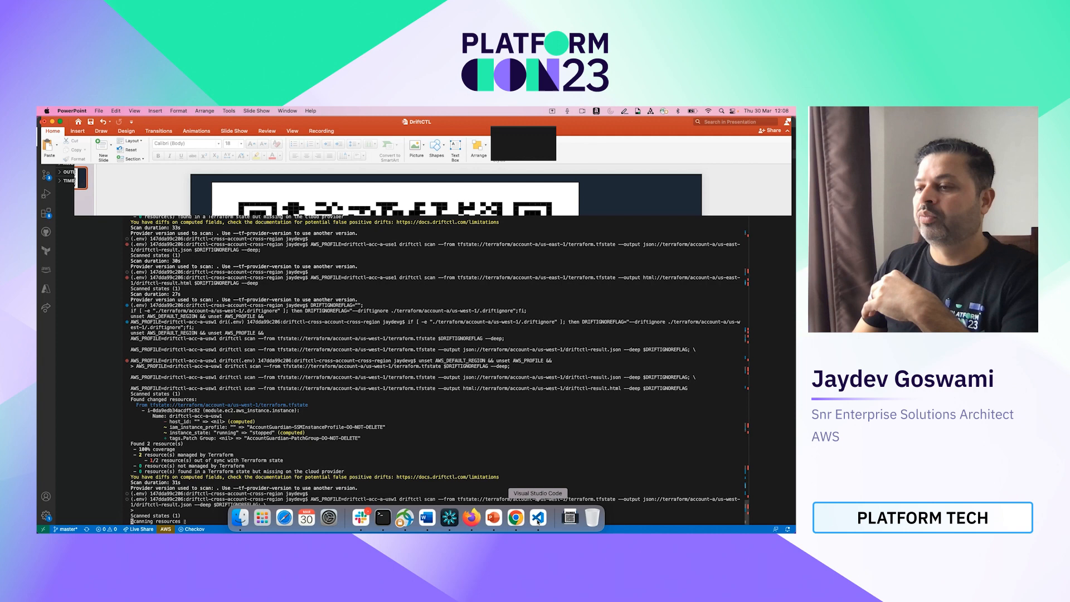
Show the QR code slide in PowerPoint, then bring Firefox with the blog back to the front.
{"action": "left_click", "coordinate": [539, 518]}
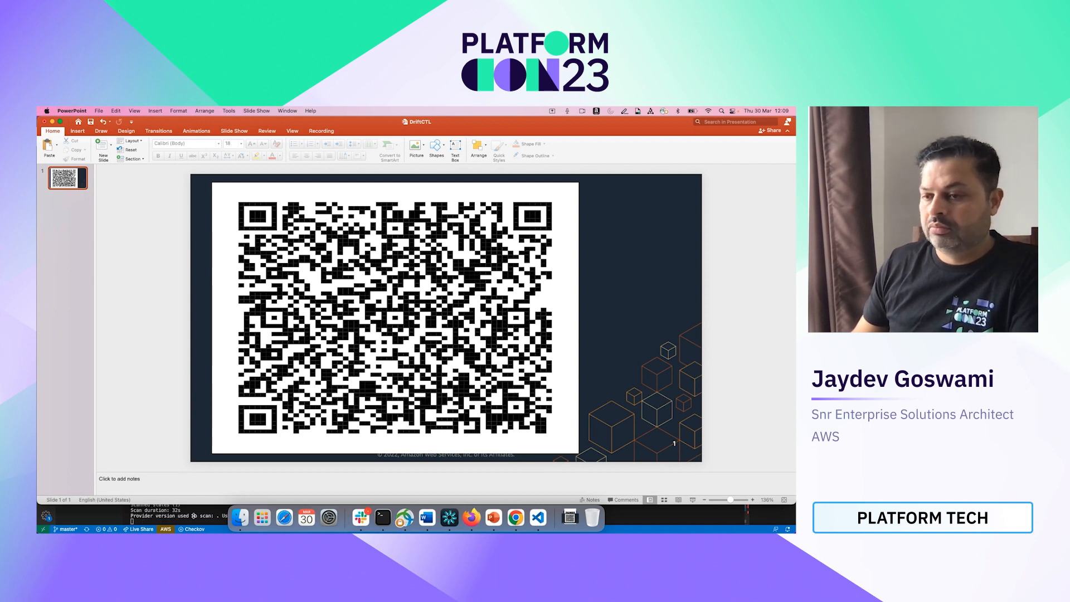
{"action": "left_click", "coordinate": [537, 517]}
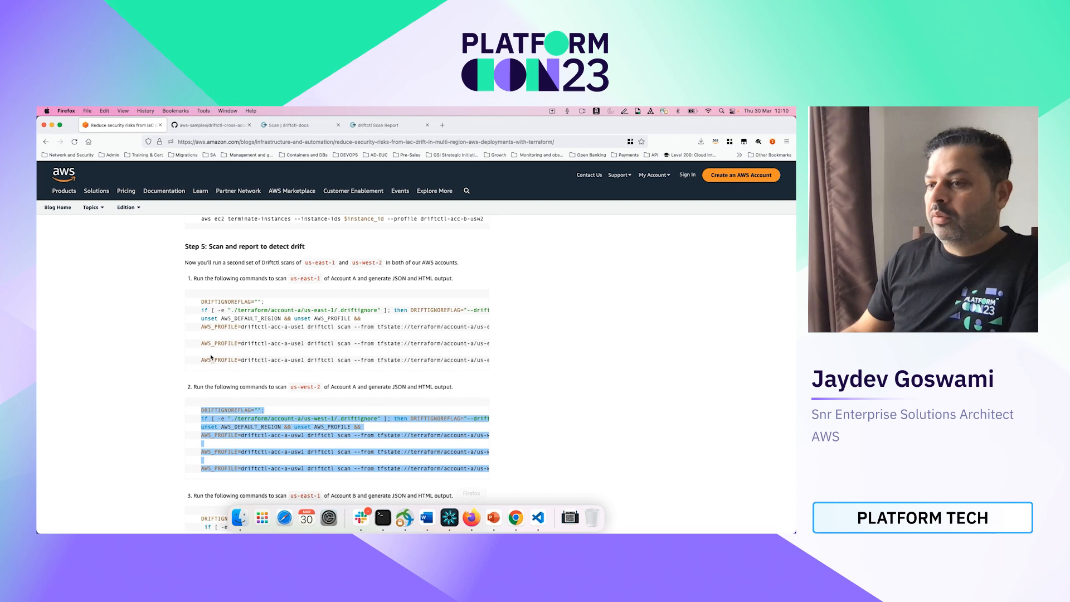
Scroll the blog down to Step 6 with the detailed-driftctl-report-output.png figure.
{"action": "scroll", "scroll_direction": "down", "scroll_amount": 3}
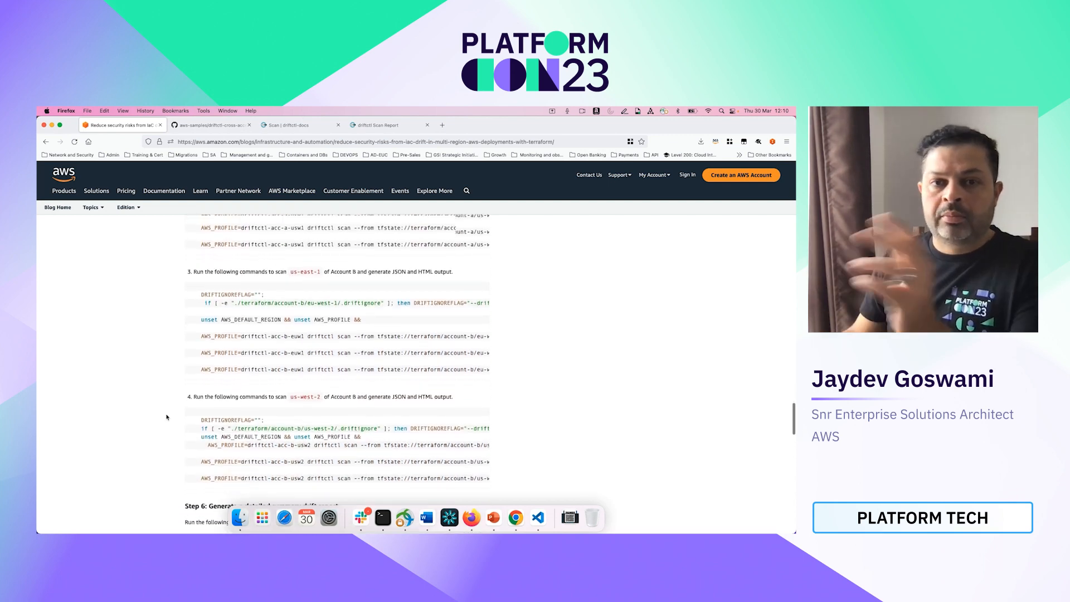
{"action": "scroll", "scroll_direction": "down", "scroll_amount": 3}
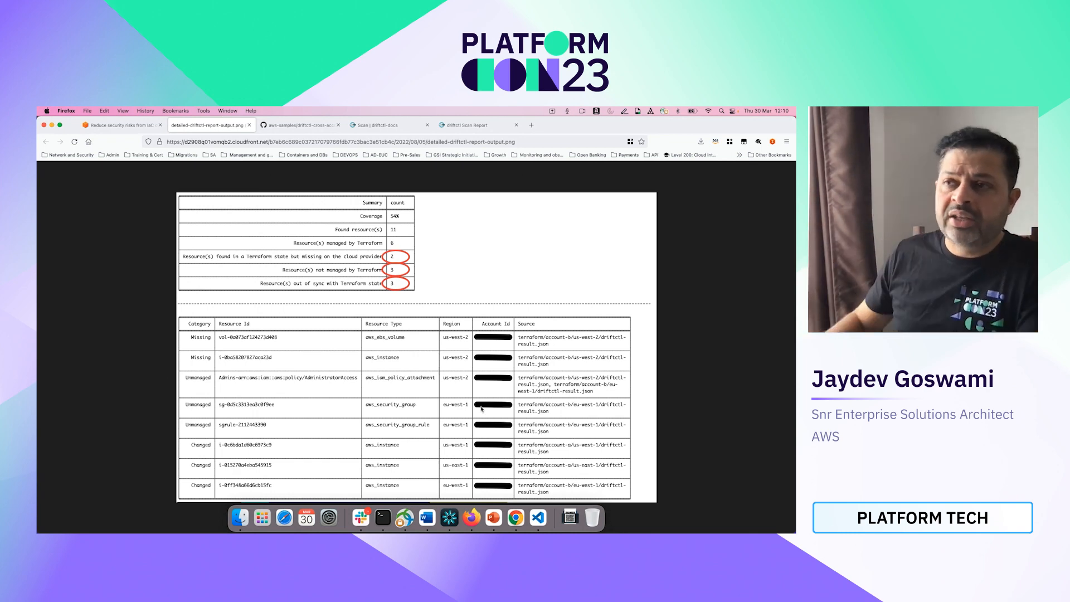
{"action": "mouse_move", "coordinate": [124, 127]}
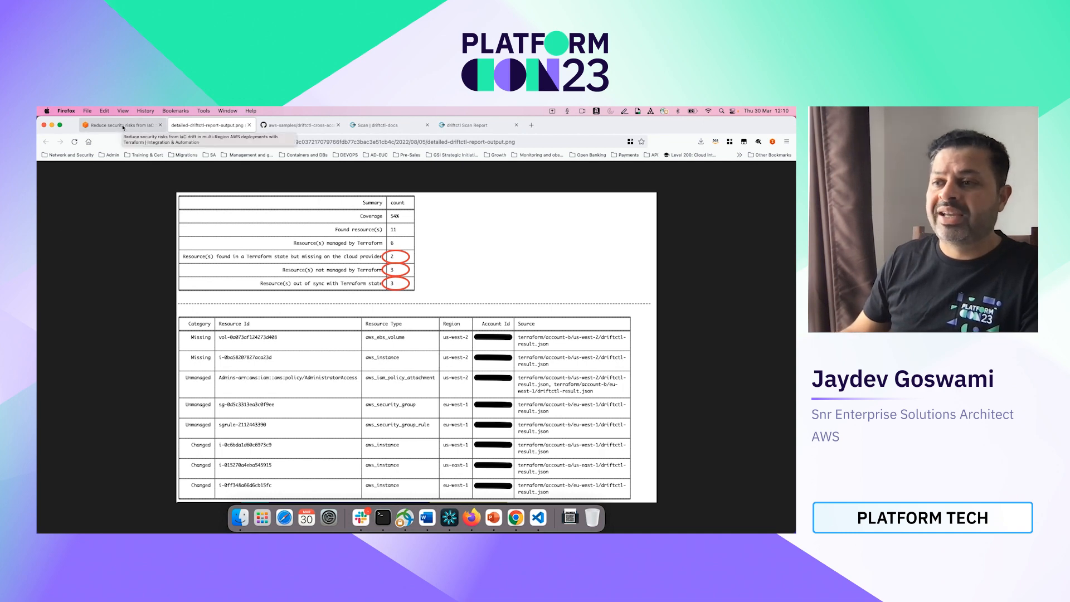
Back on the blog tab, reach the Conclusion and highlight the sentence about scheduling driftctl with EventBridge.
{"action": "left_click", "coordinate": [117, 125]}
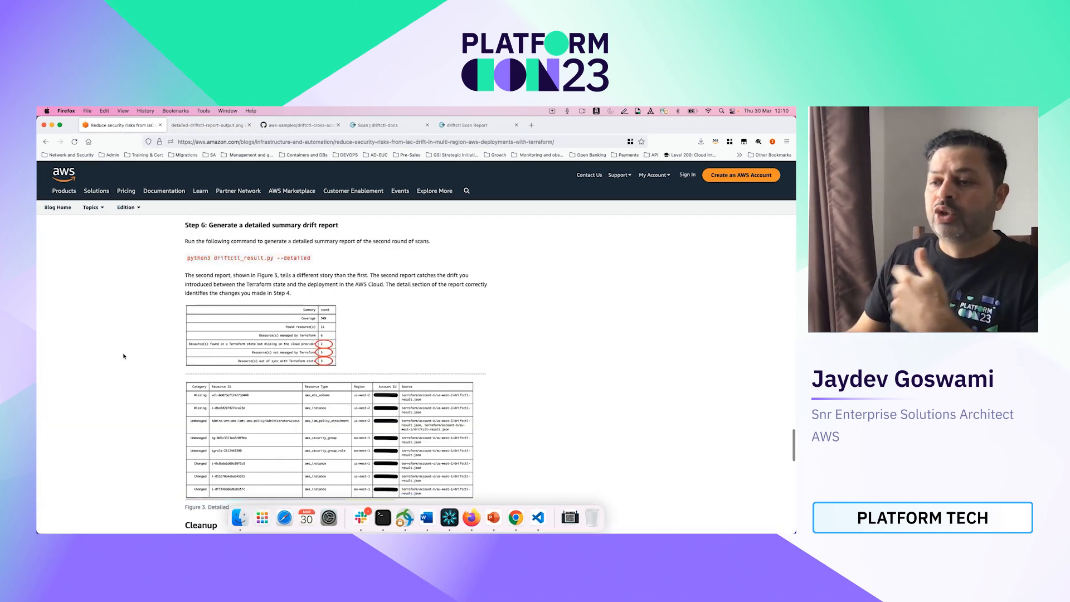
{"action": "scroll", "scroll_direction": "down", "scroll_amount": 3}
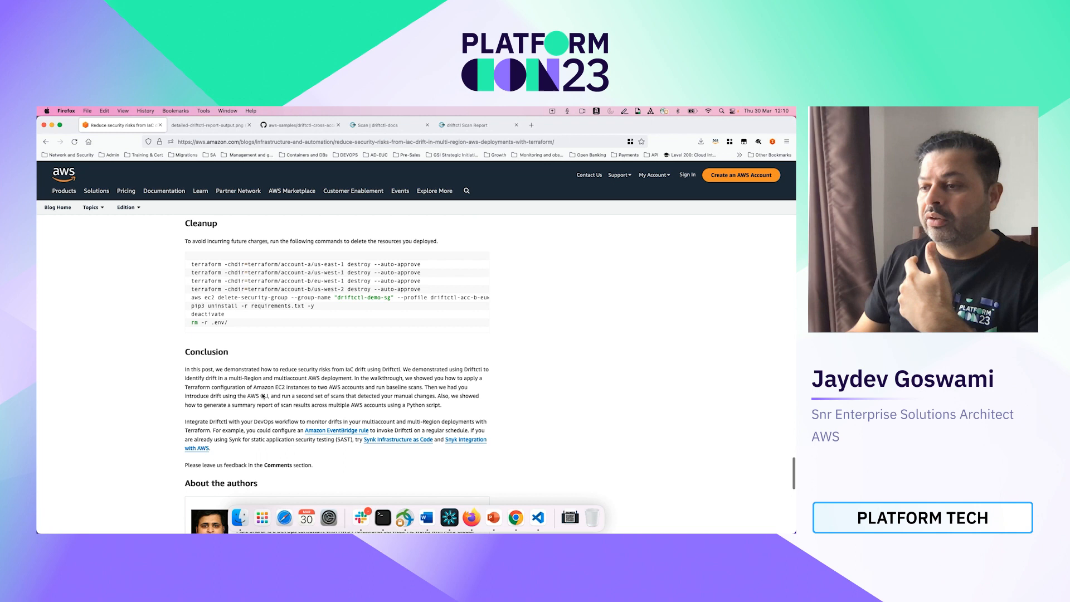
{"action": "left_click_drag", "start_coordinate": [260, 430], "coordinate": [413, 430]}
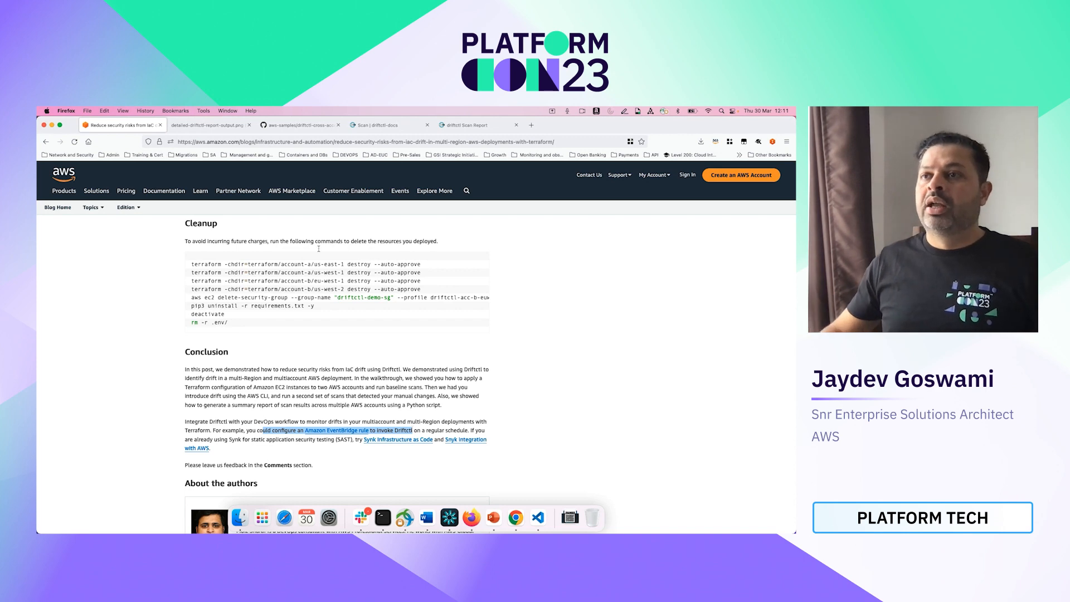
Revisit the detailed drift report image, then return to the blog and scroll back to its title.
{"action": "left_click", "coordinate": [207, 125]}
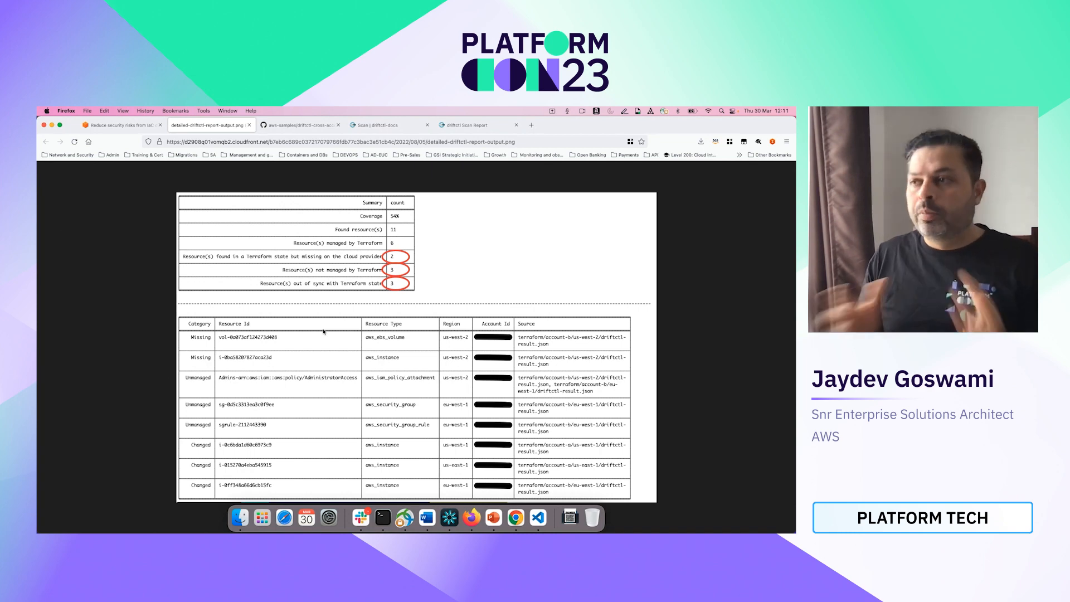
{"action": "left_click", "coordinate": [117, 125]}
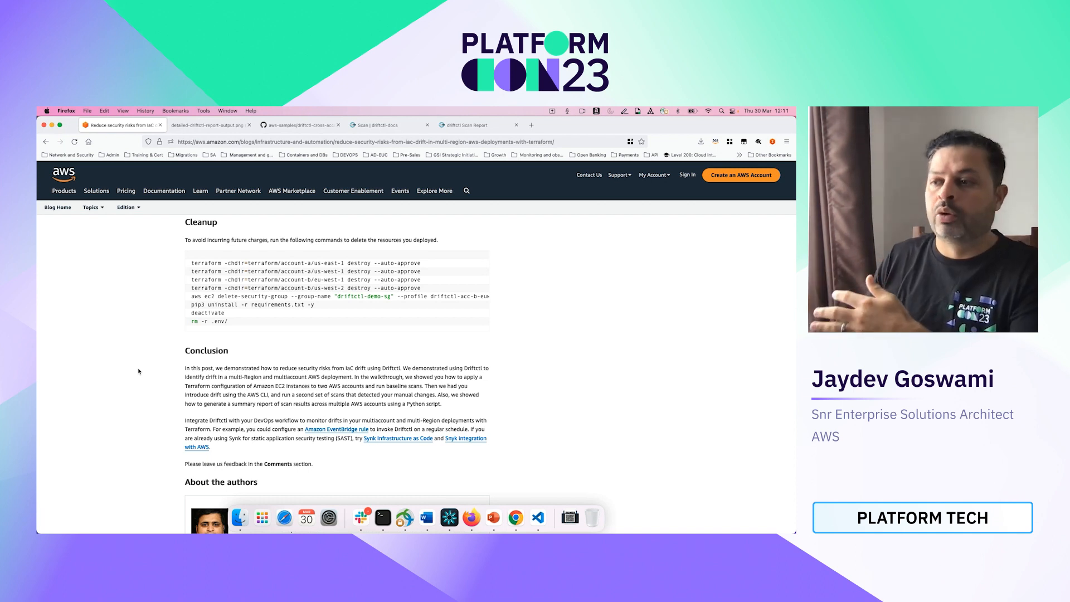
{"action": "left_click_drag", "start_coordinate": [280, 386], "coordinate": [372, 404]}
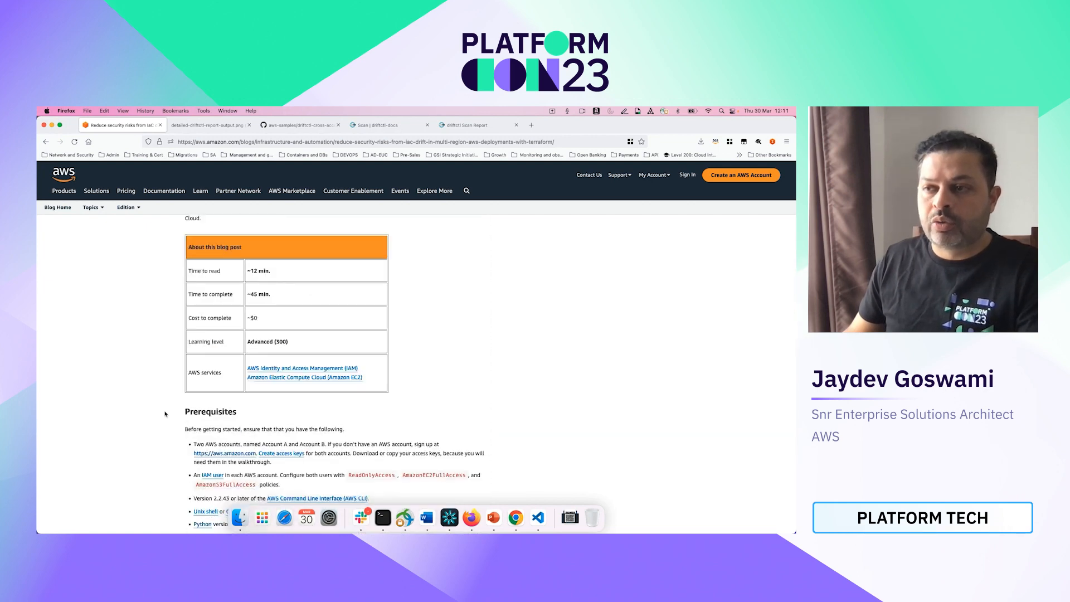
{"action": "scroll", "scroll_direction": "up", "scroll_amount": 3}
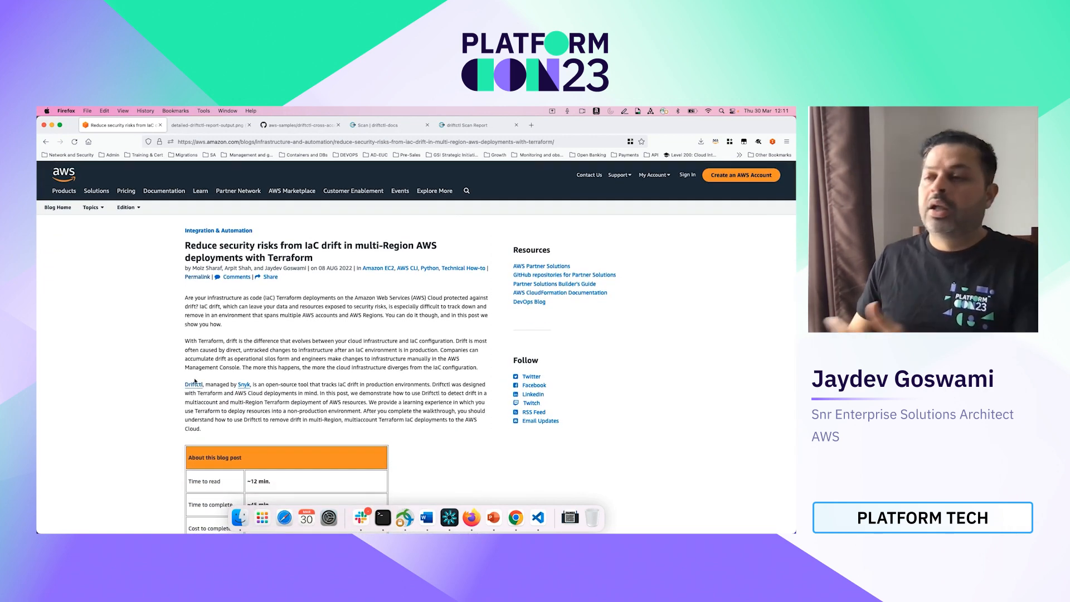